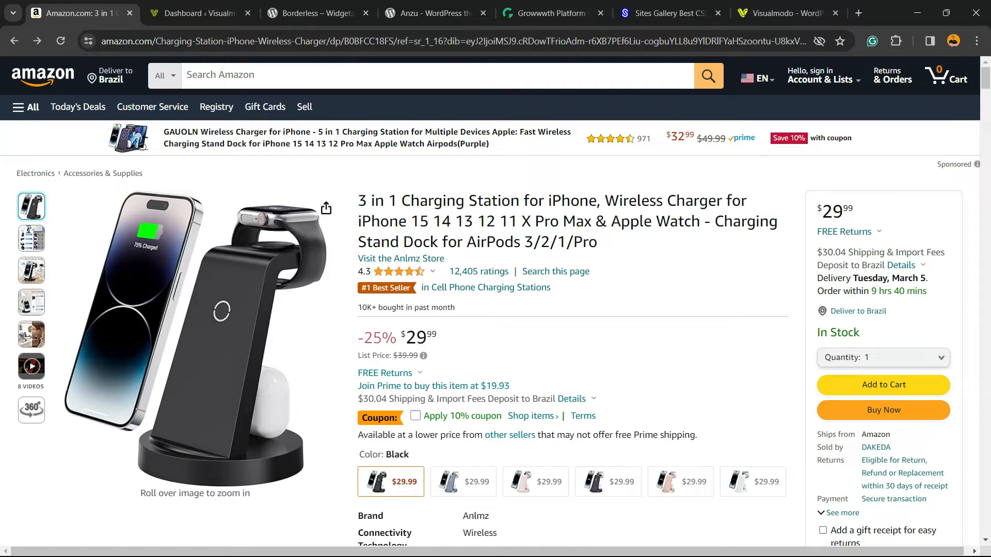
# Open the charging station's customer reviews filtered to five-star ratings and scroll the top reviews.
pyautogui.click(394, 271)
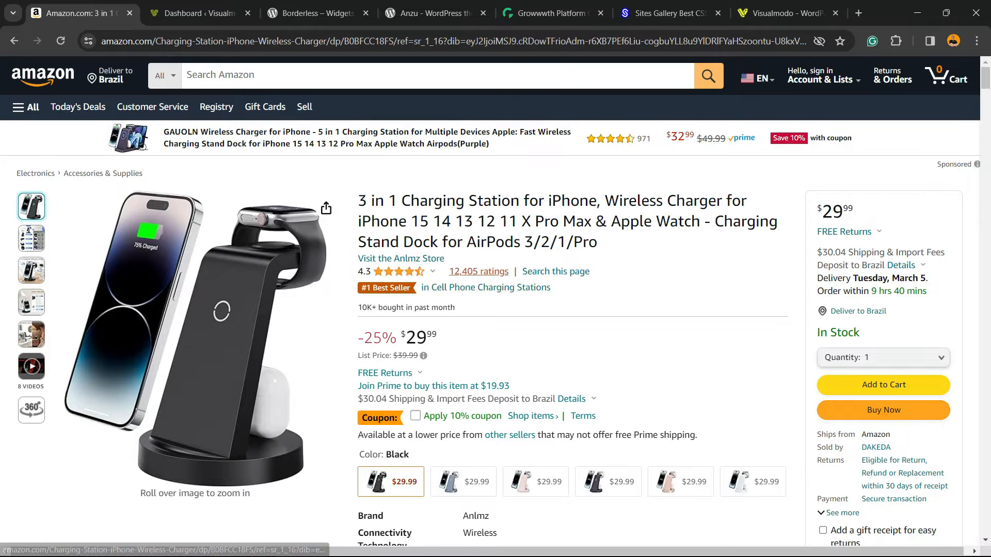
pyautogui.scroll(-3)
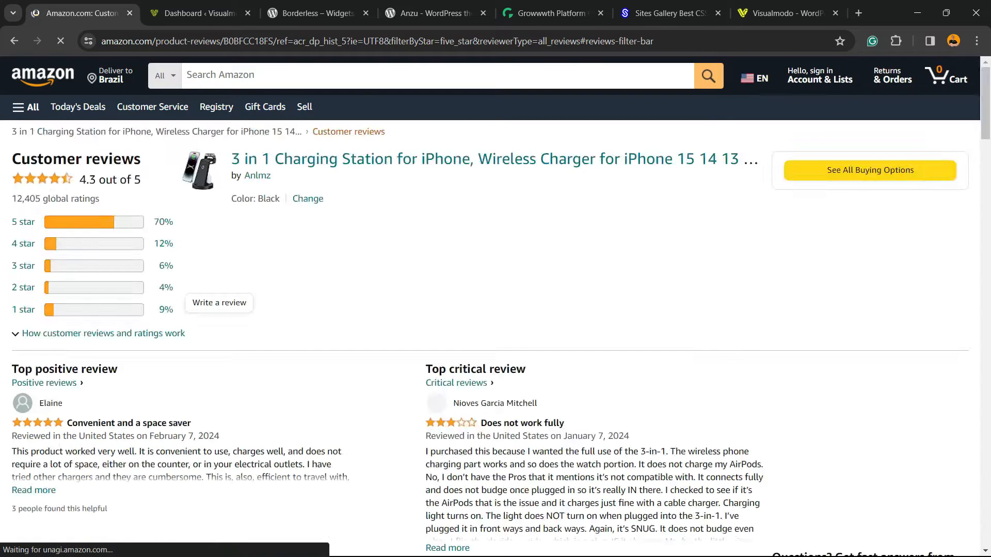
pyautogui.scroll(-3)
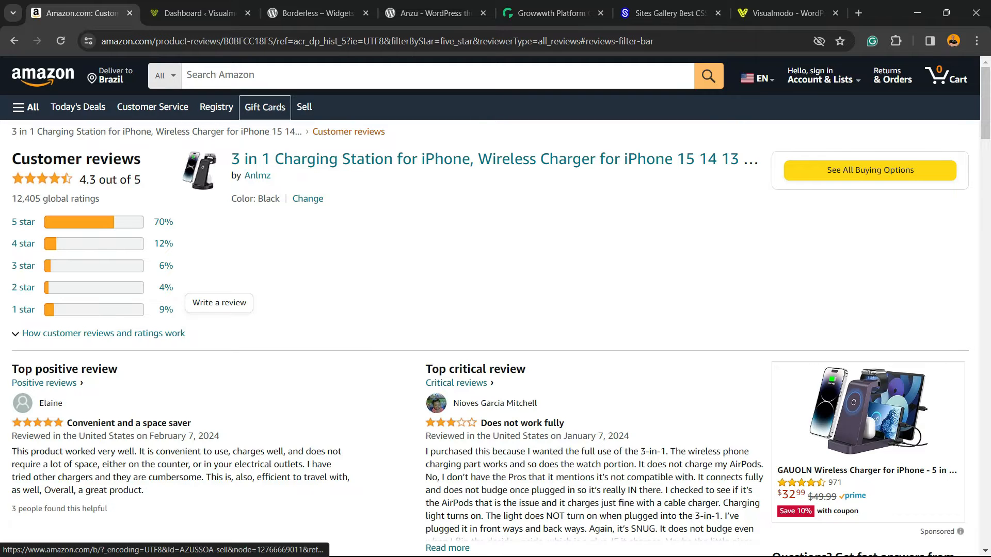
# Search the Add New Plugin page for 'Tagembed' and install the Tagembed plugin.
pyautogui.click(196, 12)
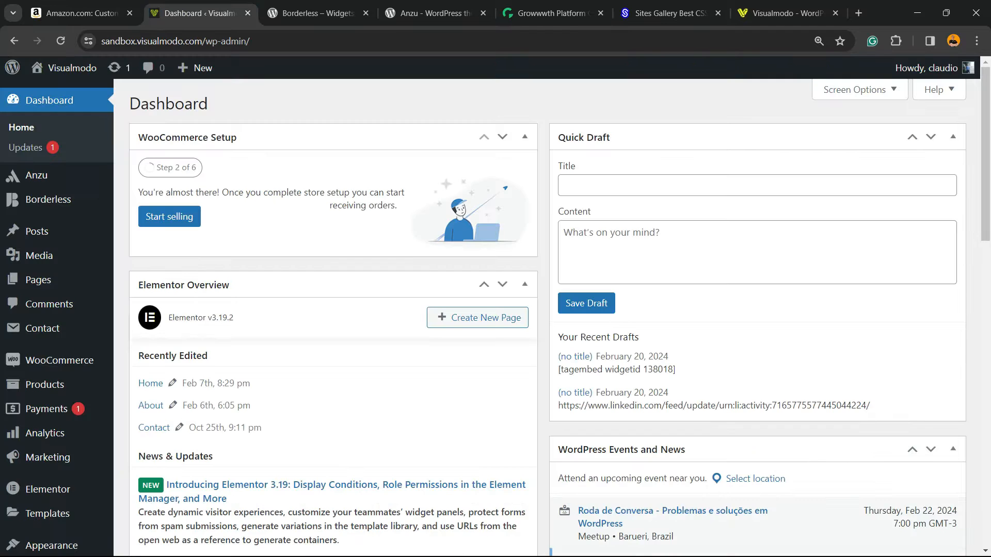
pyautogui.moveTo(36, 280)
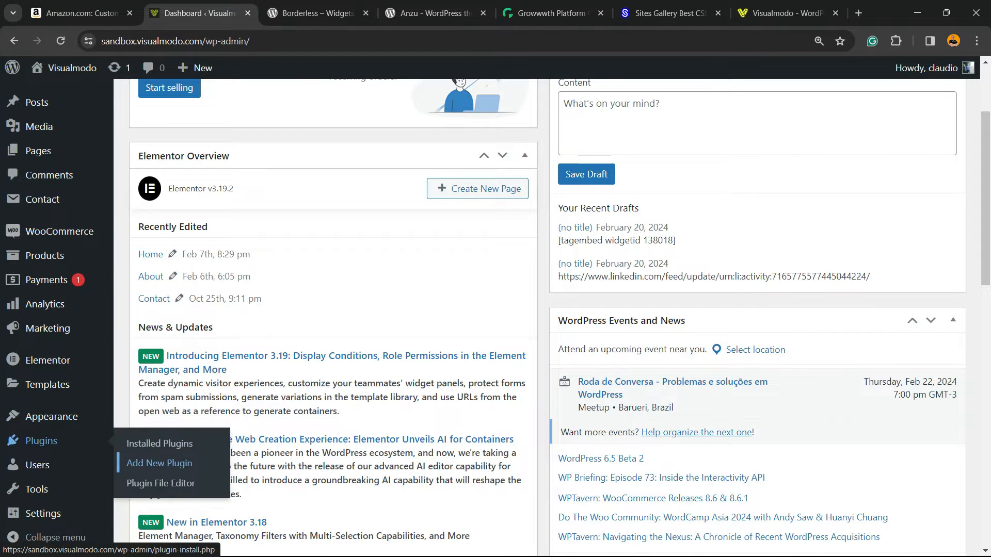
pyautogui.click(159, 463)
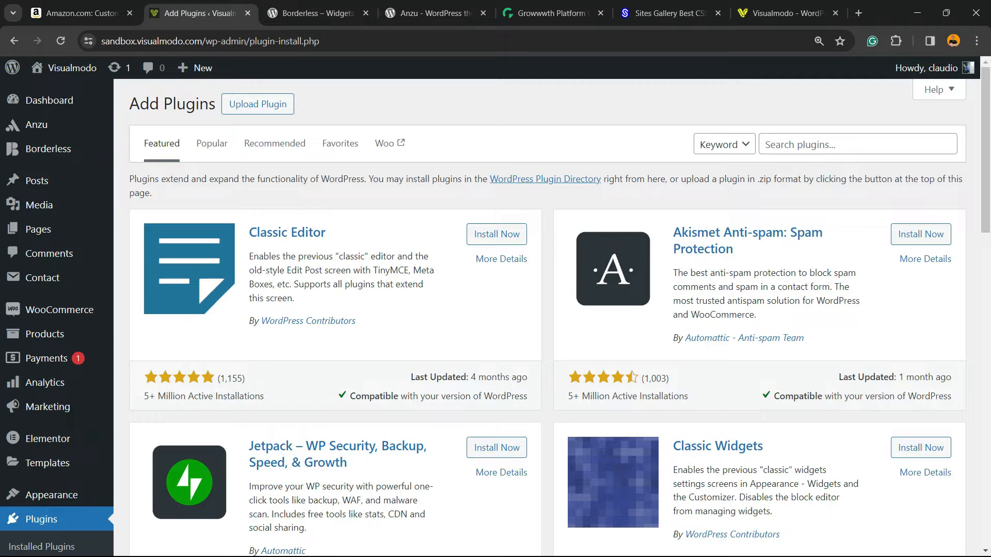
pyautogui.write('Tagembed')
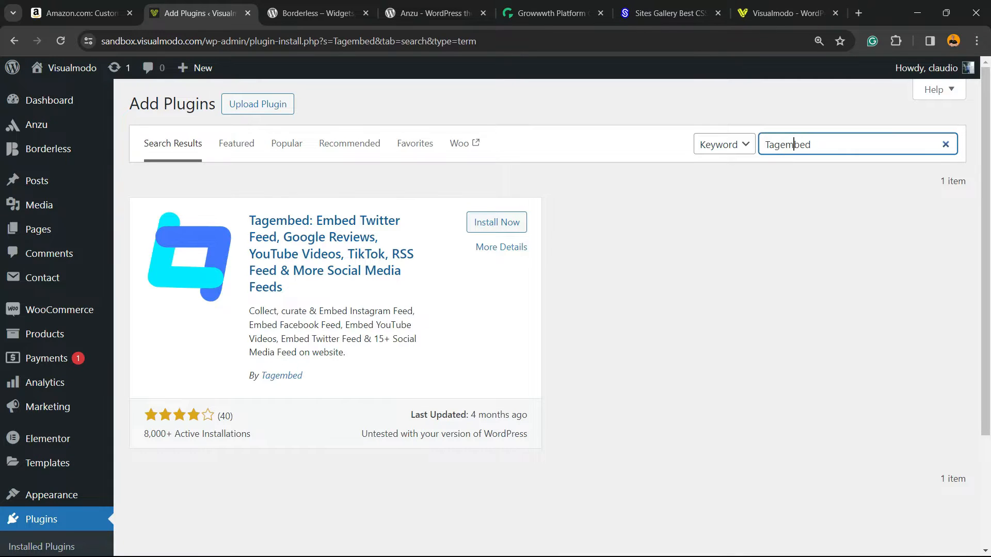
pyautogui.click(497, 222)
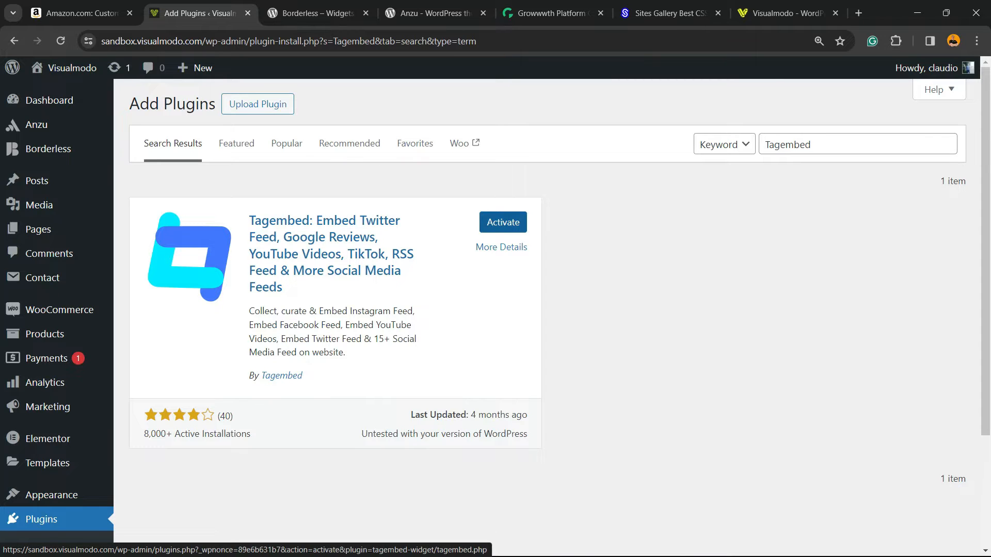
# Activate Tagembed and set the feed network to Amazon Reviews, showing the feed filter choices.
pyautogui.click(502, 222)
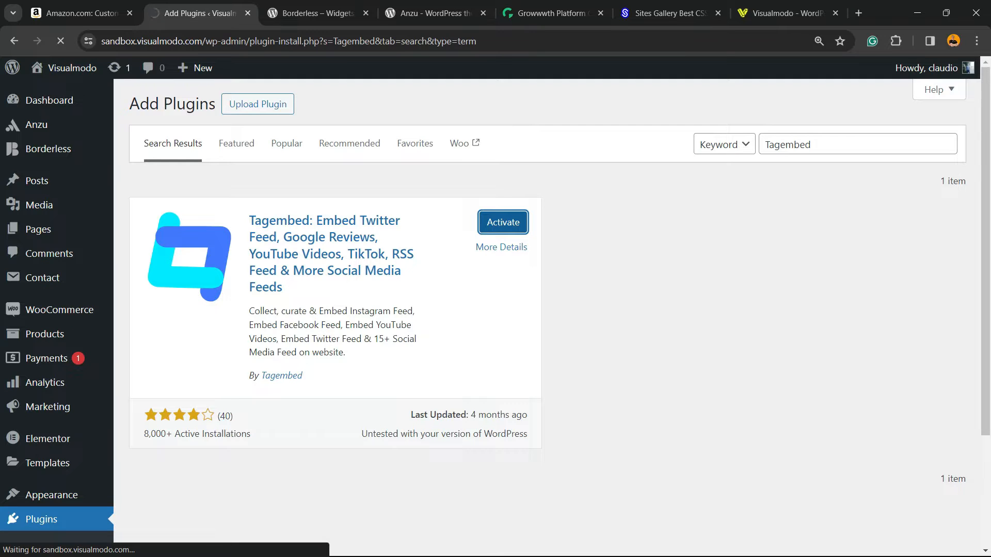
pyautogui.click(503, 223)
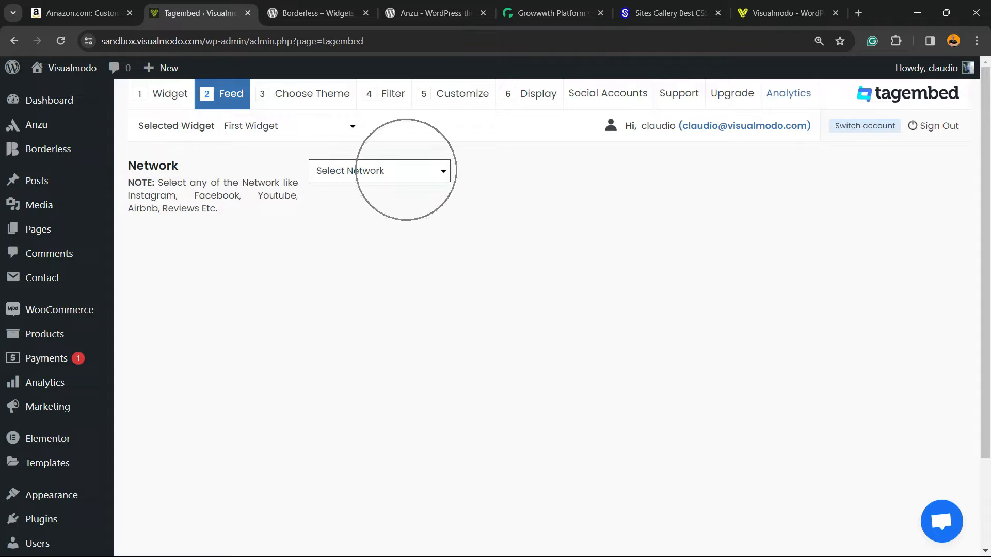
pyautogui.click(378, 170)
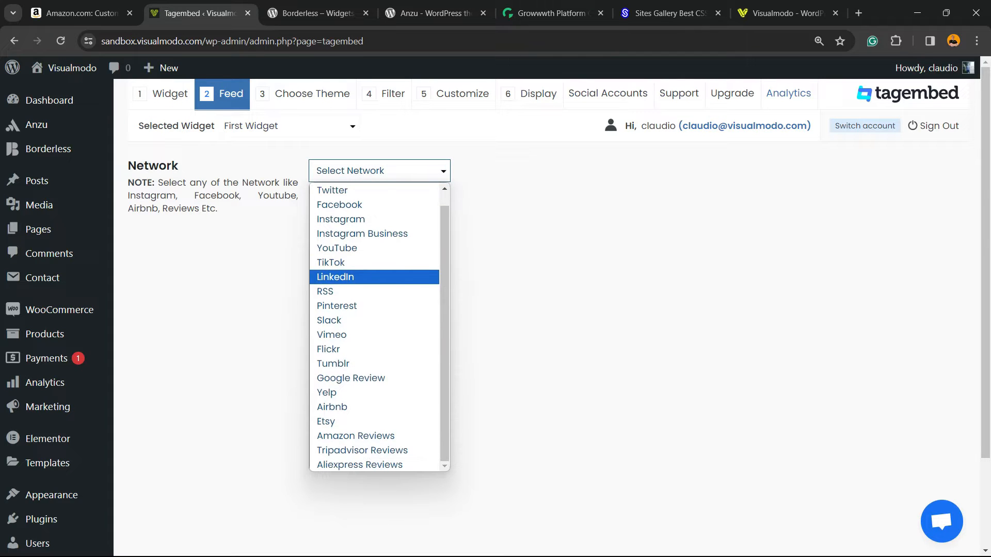
pyautogui.moveTo(355, 436)
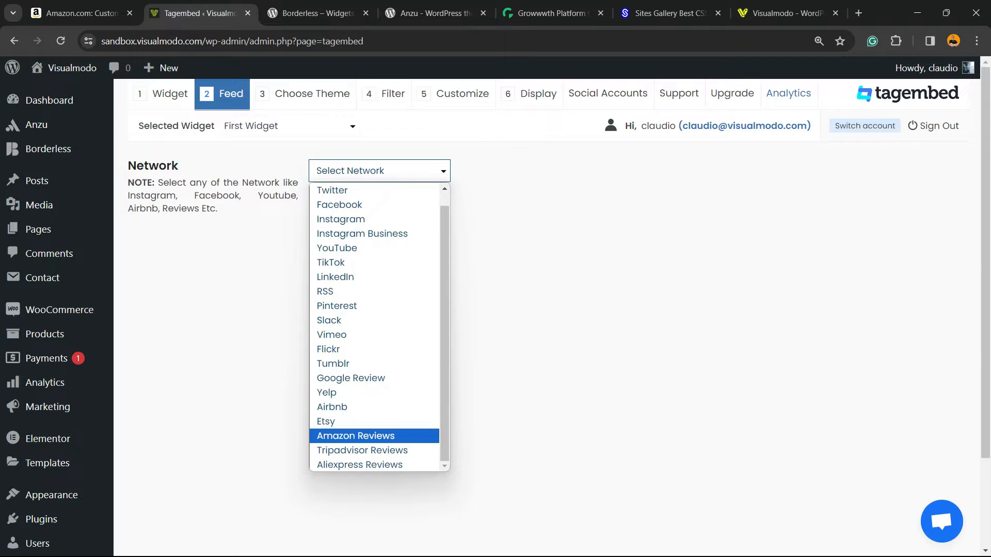
pyautogui.click(355, 436)
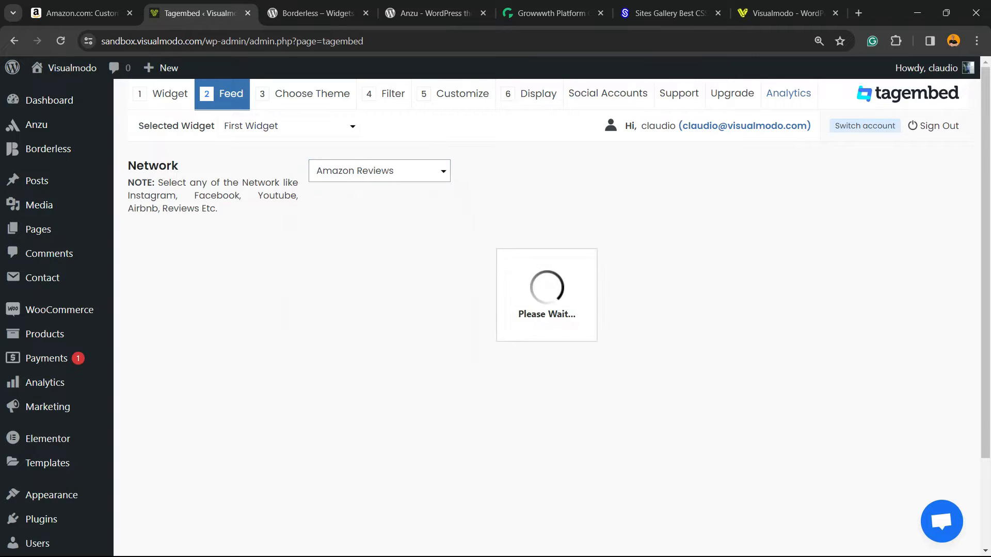
pyautogui.click(379, 250)
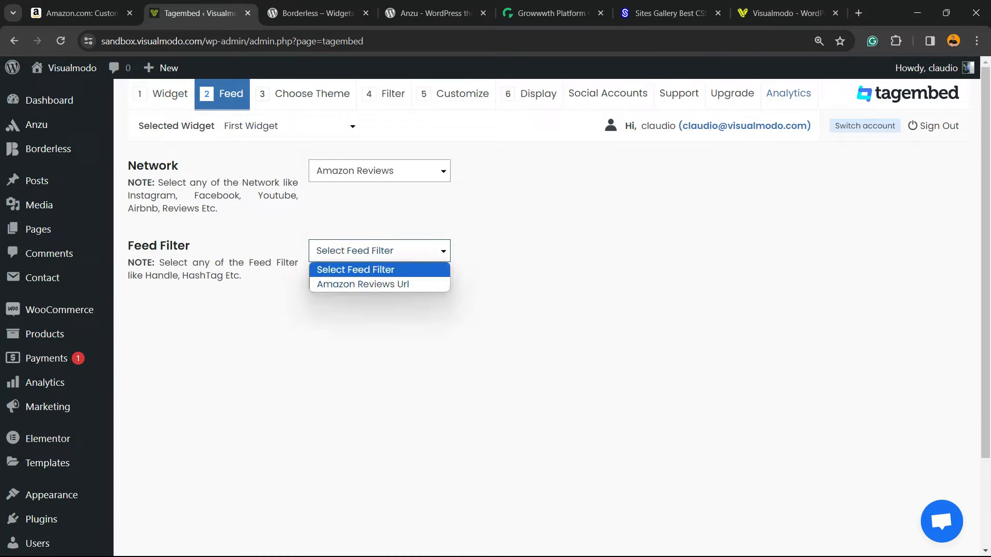
pyautogui.moveTo(363, 285)
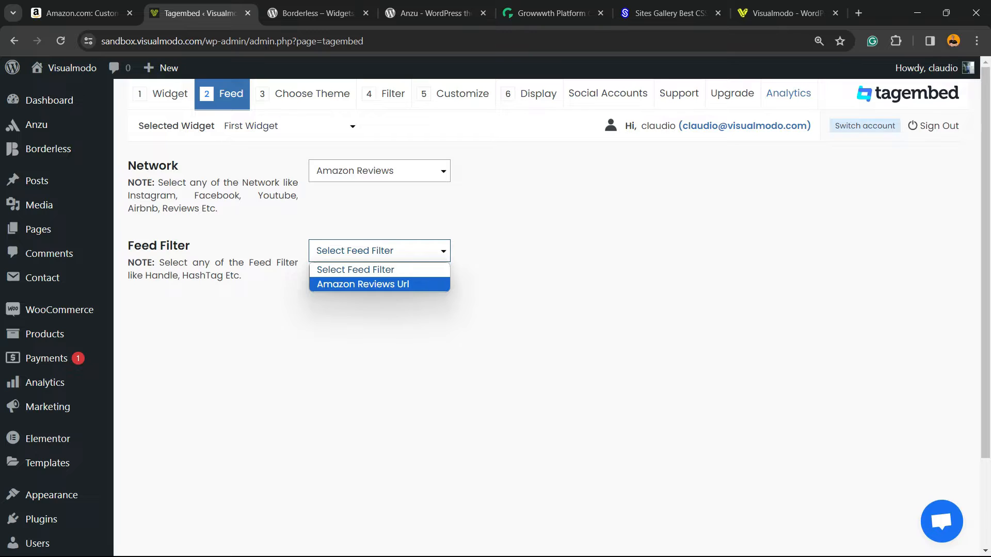
# Copy the five-star reviews page URL from the Amazon tab and return to the Tagembed setup.
pyautogui.click(75, 13)
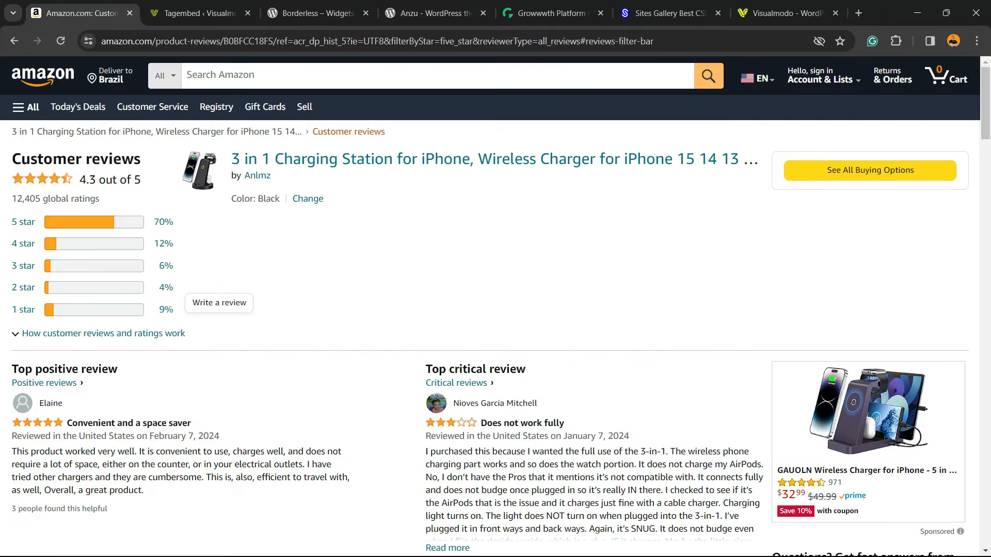
pyautogui.moveTo(24, 222)
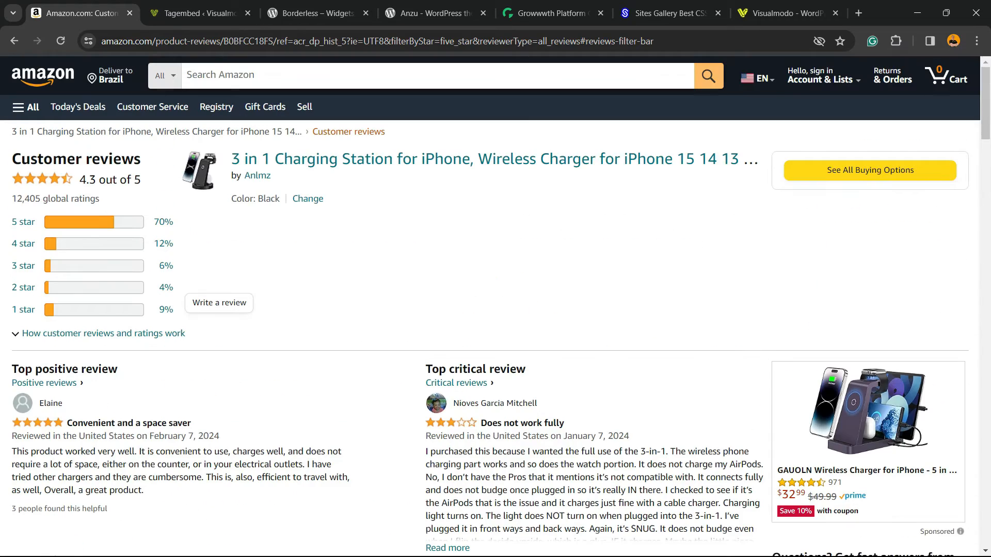
pyautogui.click(379, 42)
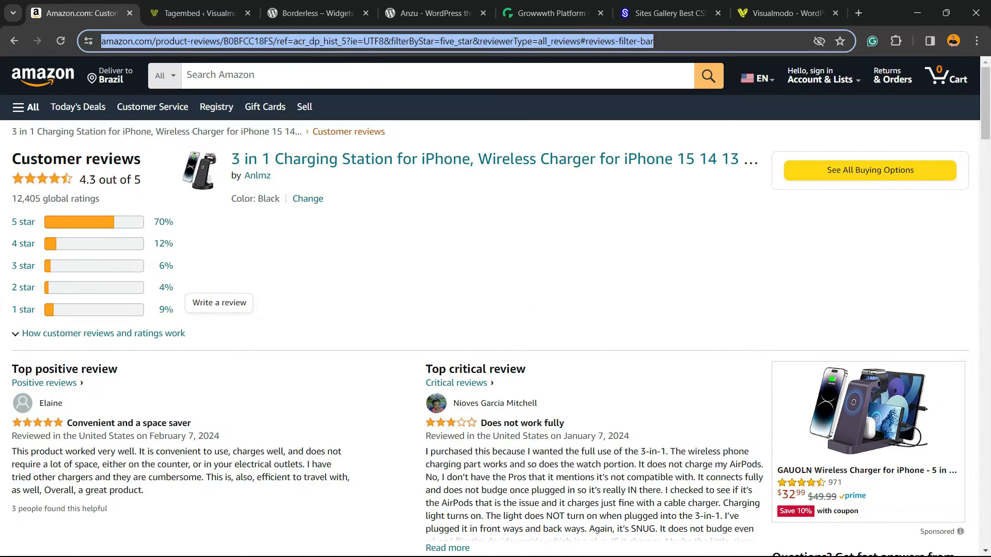
pyautogui.click(199, 12)
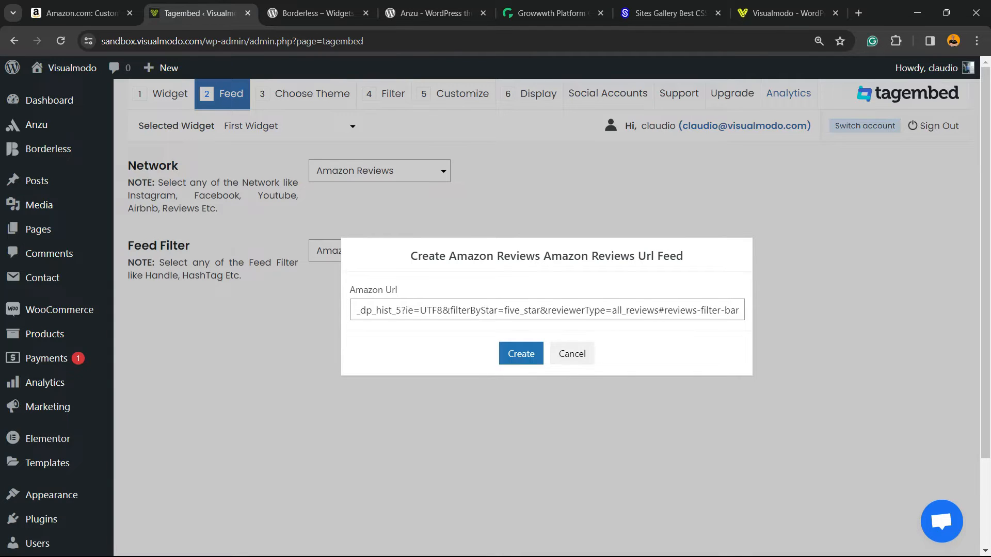
# Create the Amazon Reviews URL feed from the pasted link, reselecting Amazon Reviews after it resets.
pyautogui.click(520, 353)
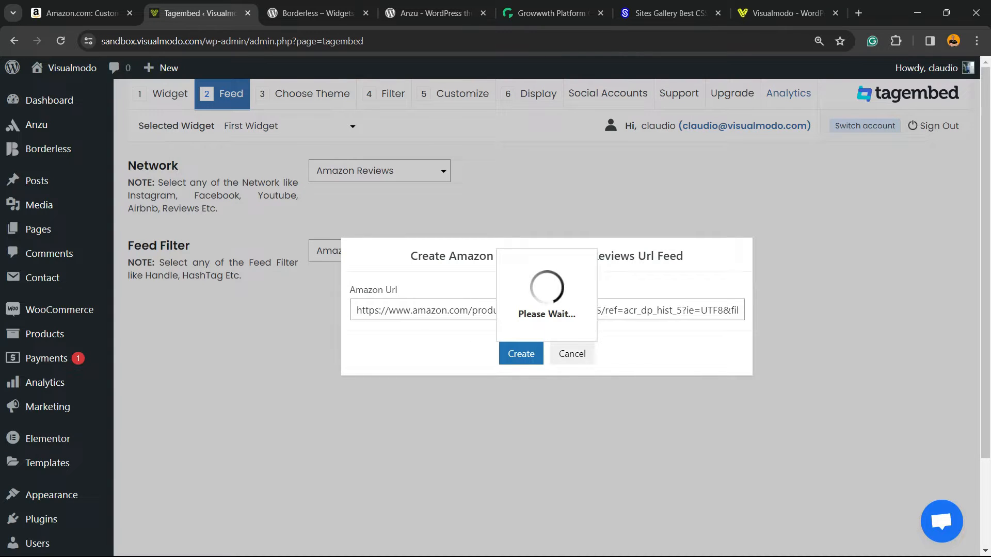
pyautogui.click(520, 354)
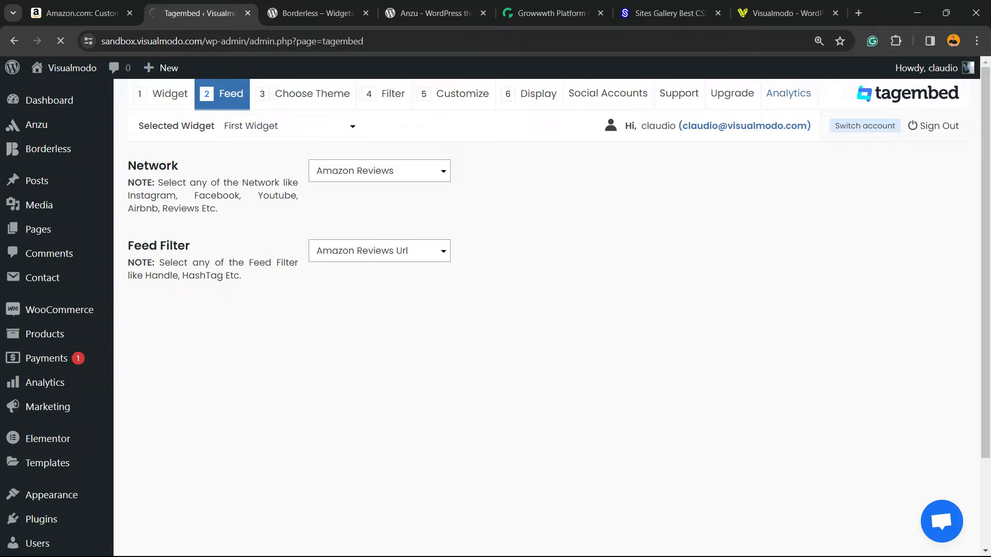
pyautogui.click(378, 170)
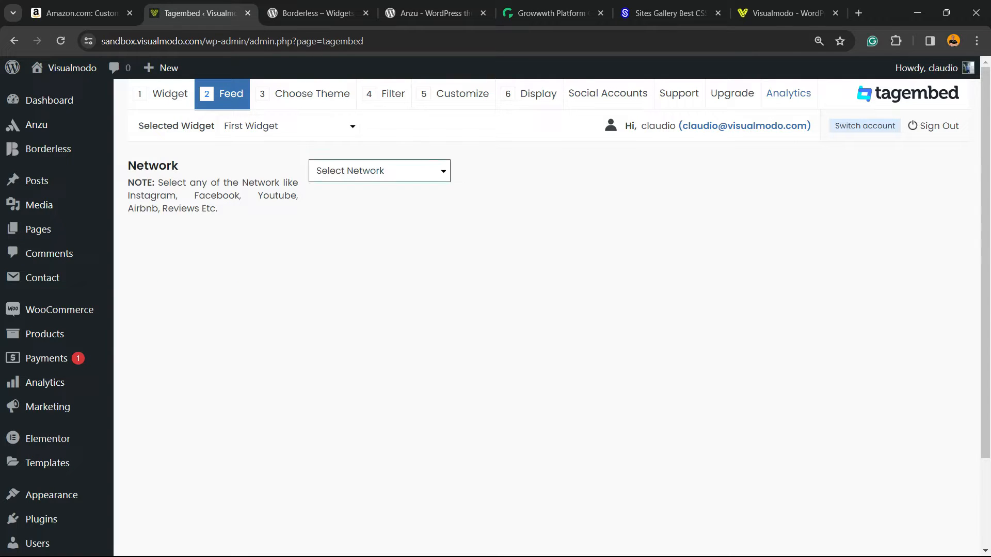
pyautogui.click(379, 170)
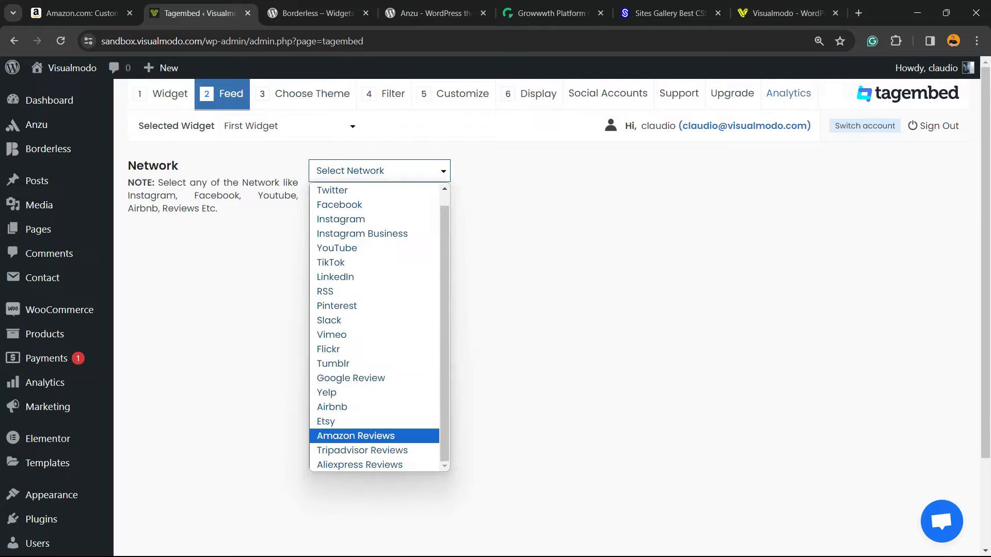
pyautogui.click(354, 436)
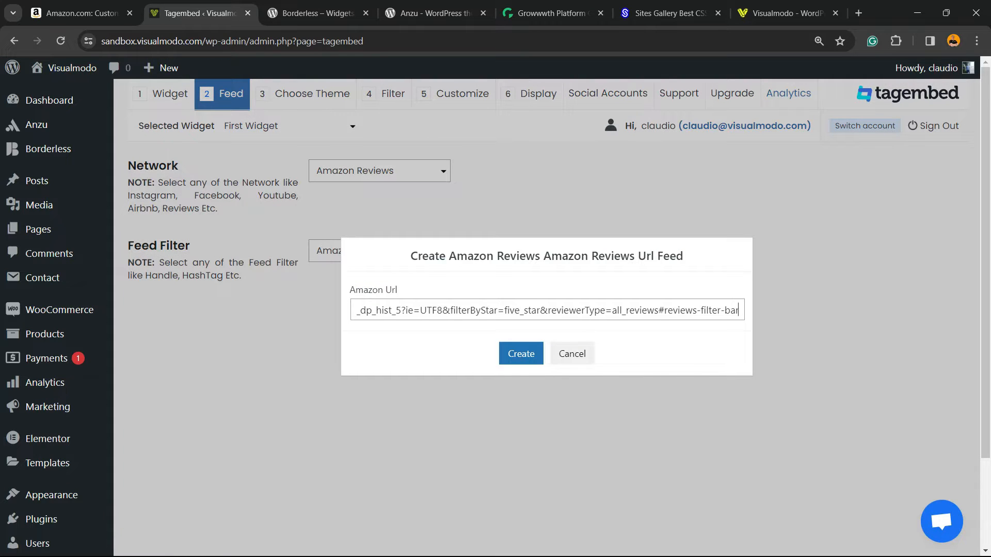
pyautogui.click(520, 353)
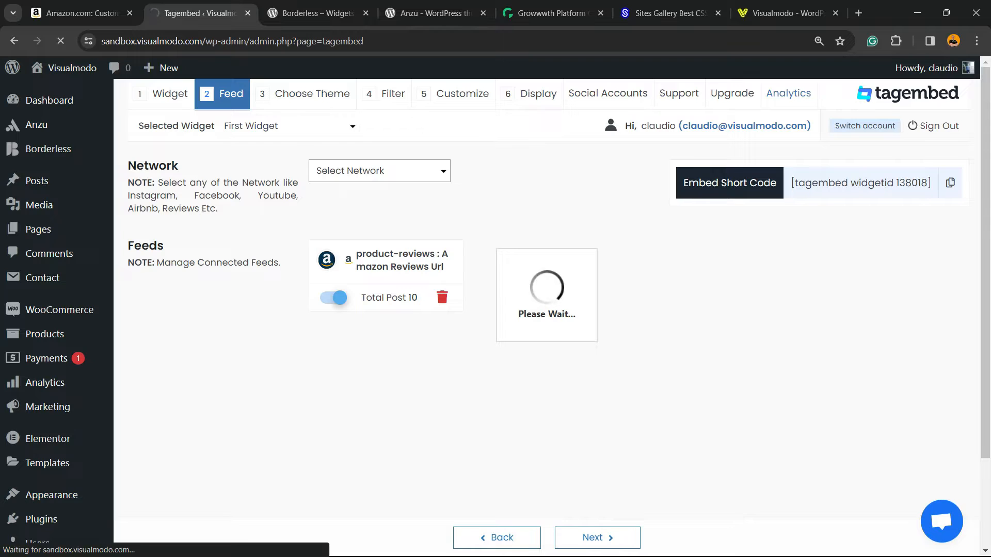
# Keep the Modern Fall layout and review the 10 public five-star reviews on the Filter step.
pyautogui.click(311, 94)
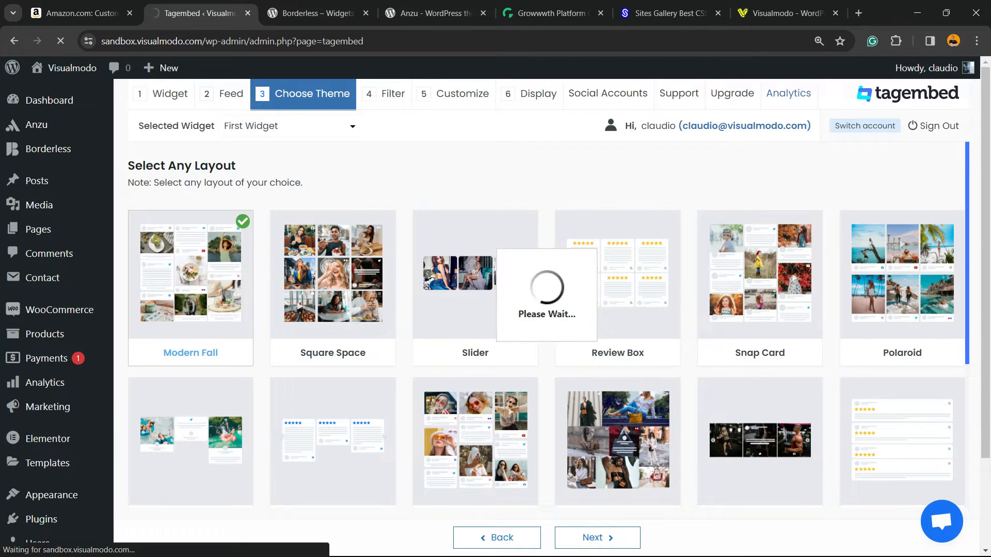
pyautogui.click(384, 94)
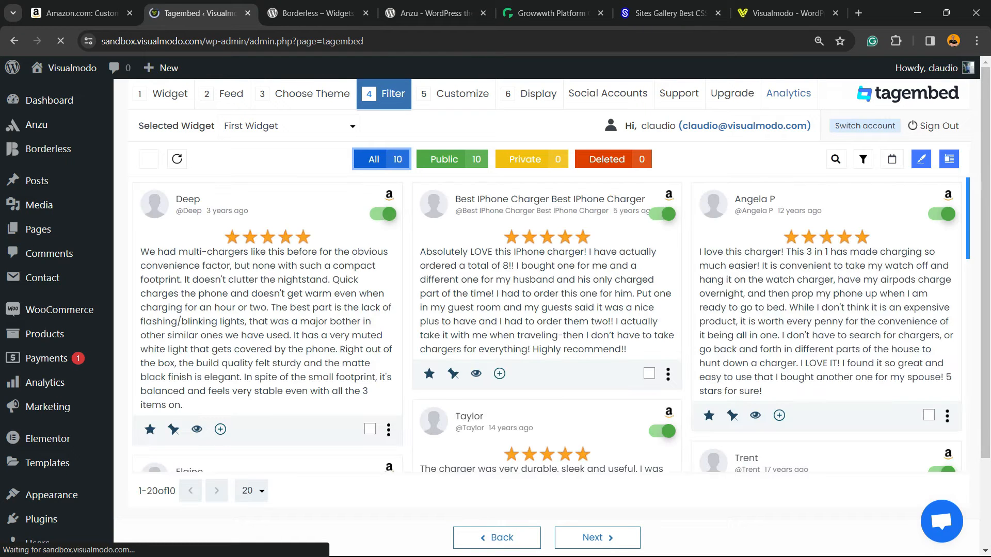
pyautogui.scroll(-3)
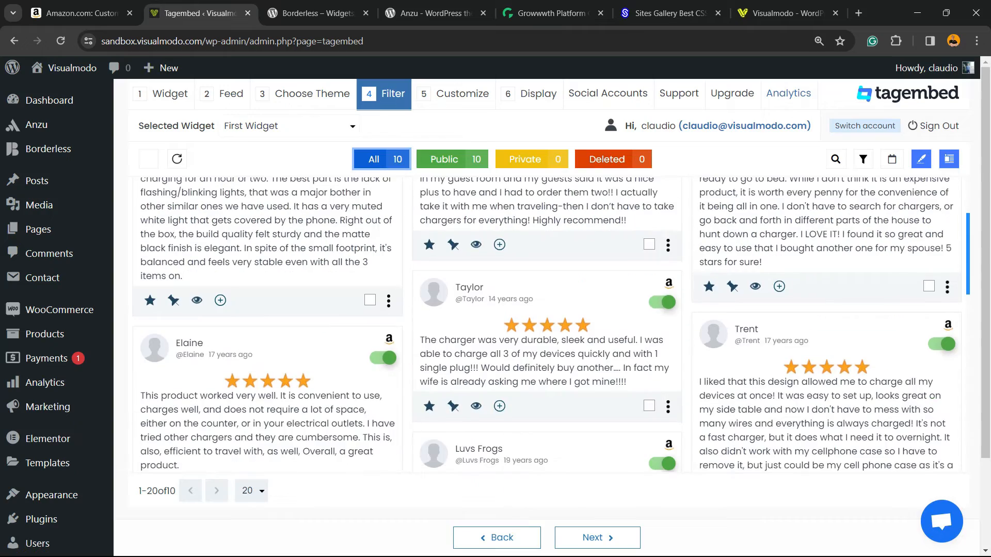
pyautogui.scroll(-3)
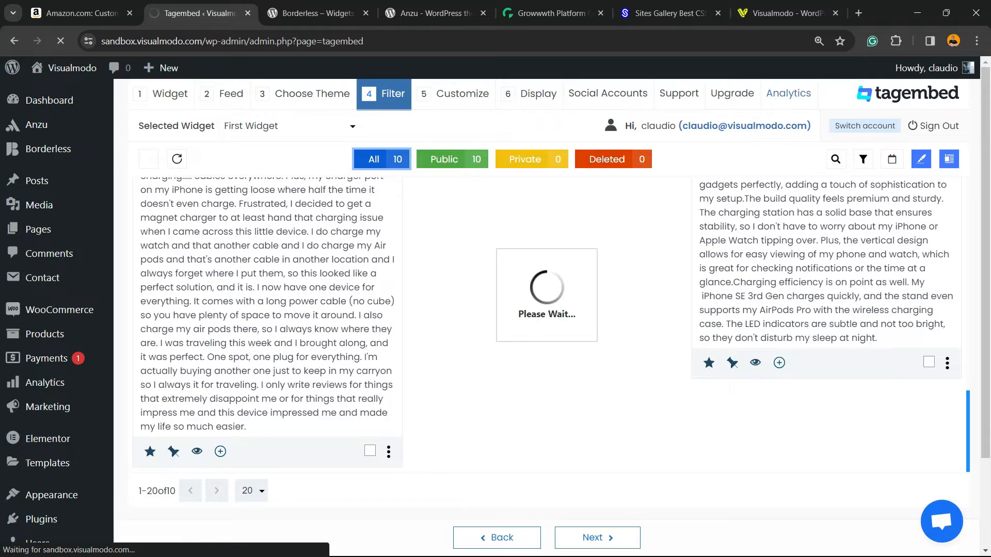
# Apply the widget layout settings and save the Card Settings in the Customize step.
pyautogui.click(462, 94)
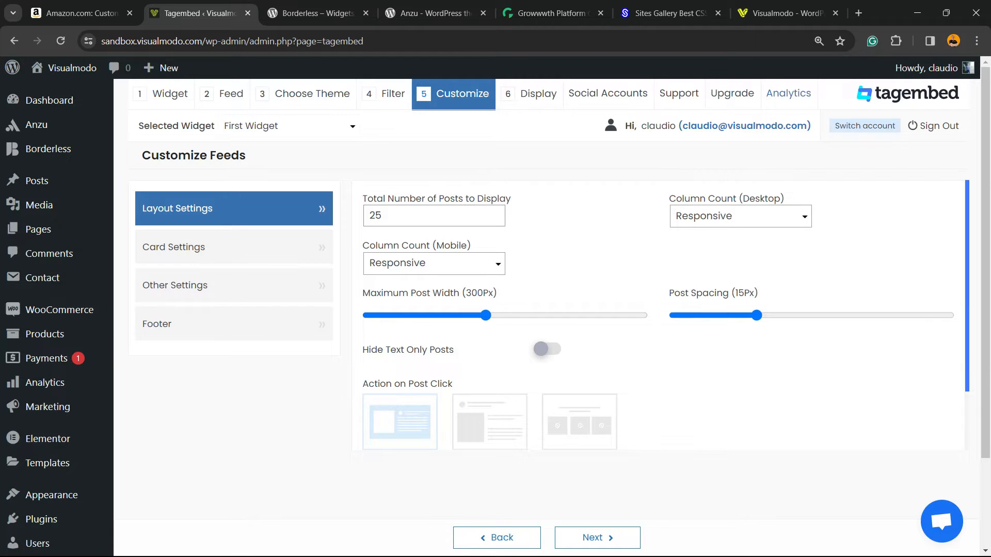
pyautogui.scroll(-3)
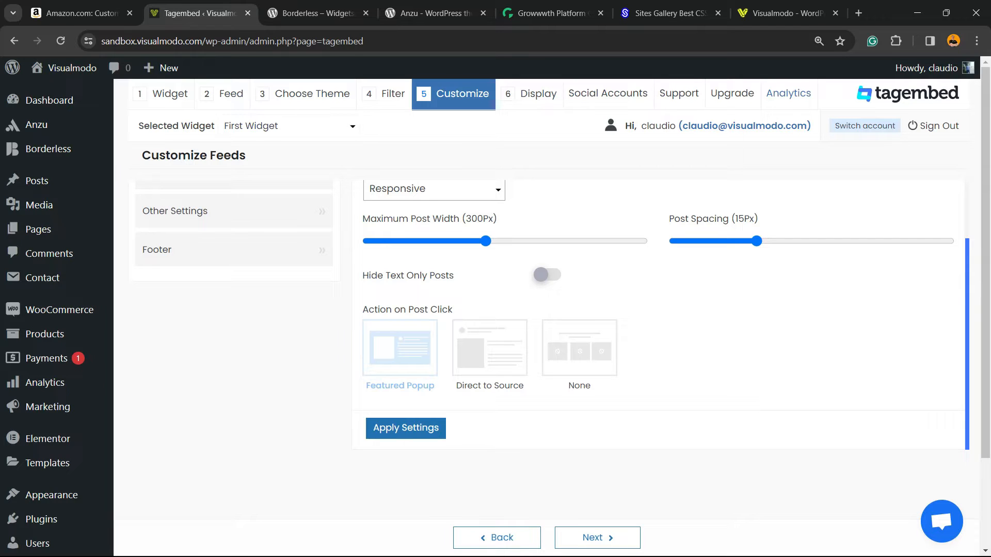
pyautogui.click(490, 348)
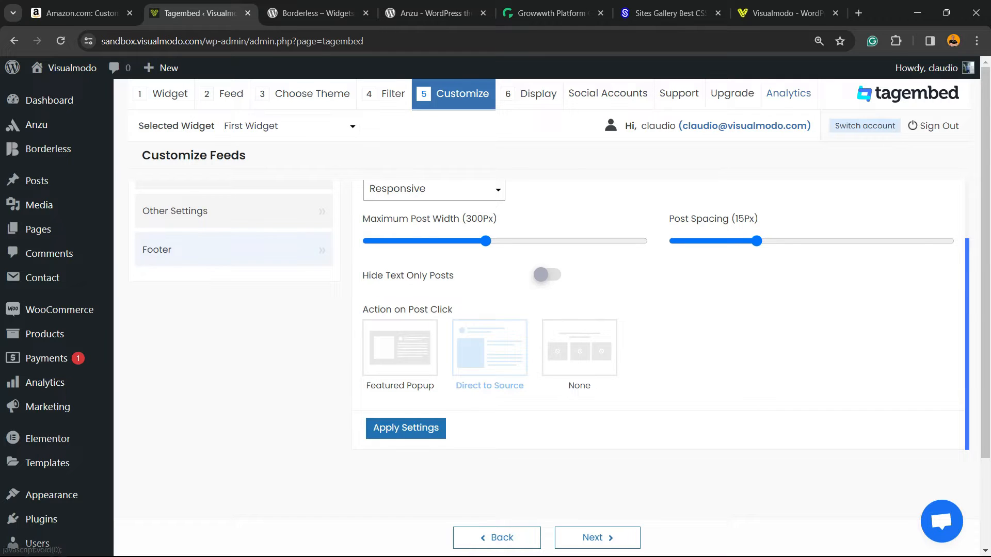
pyautogui.click(174, 247)
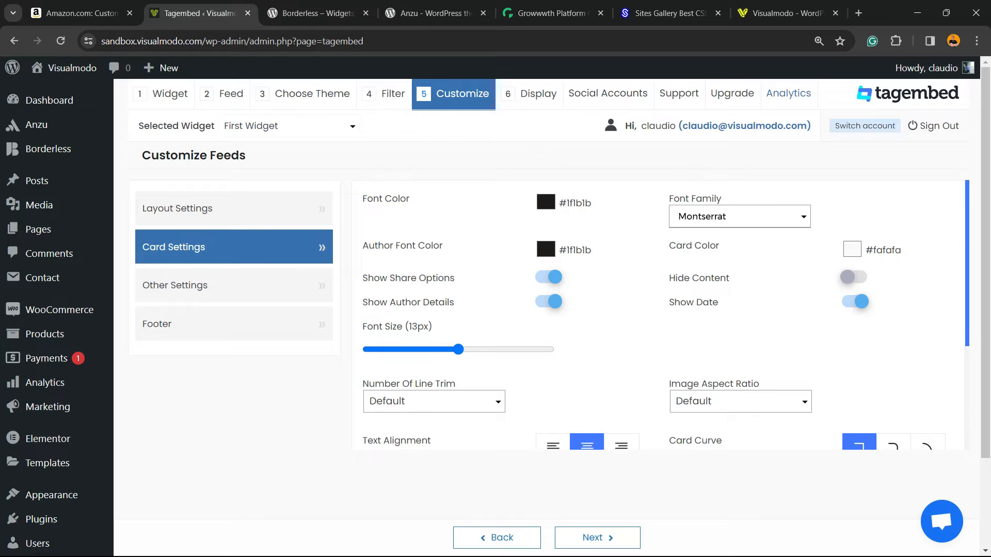
pyautogui.scroll(-3)
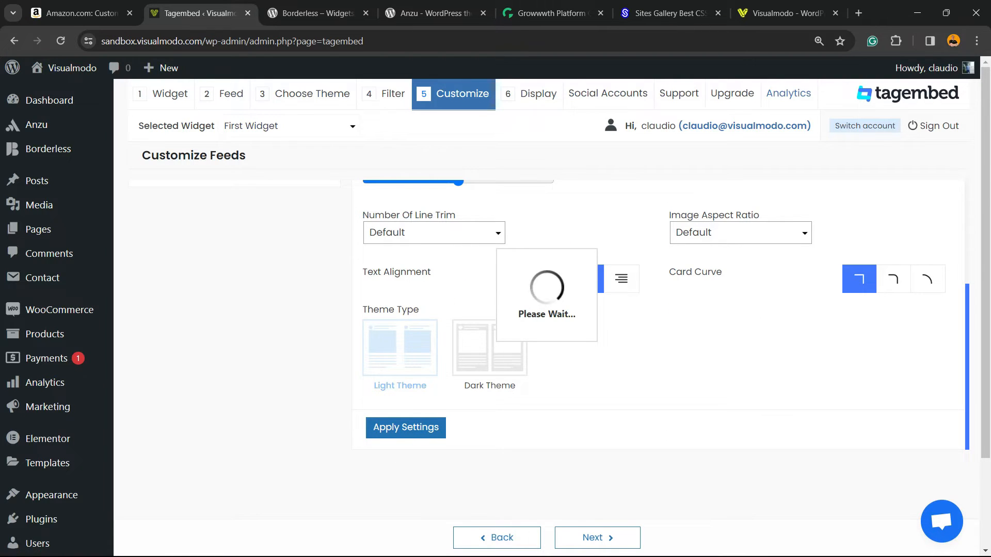
pyautogui.click(405, 427)
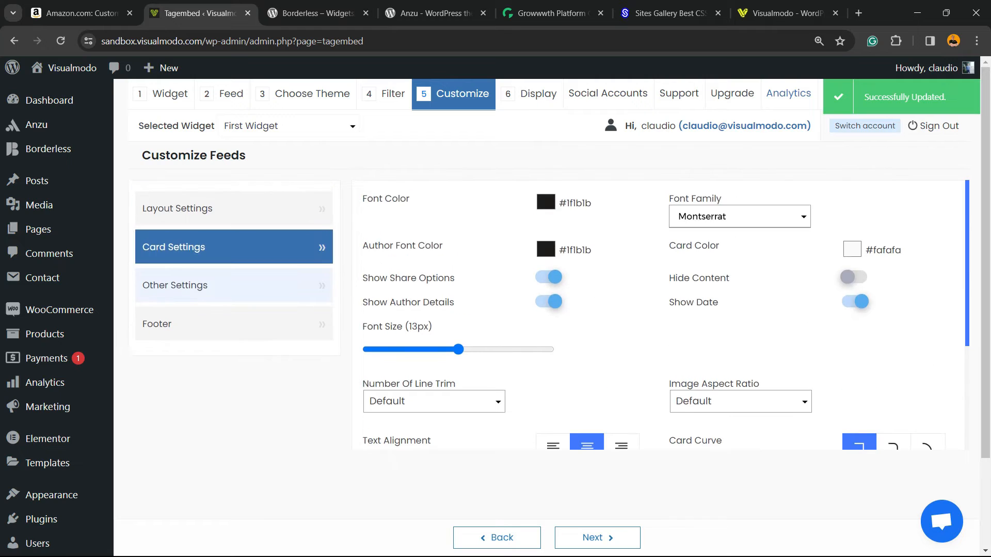
# Expand Other Settings and the Footer's Show More options for the feed.
pyautogui.click(174, 281)
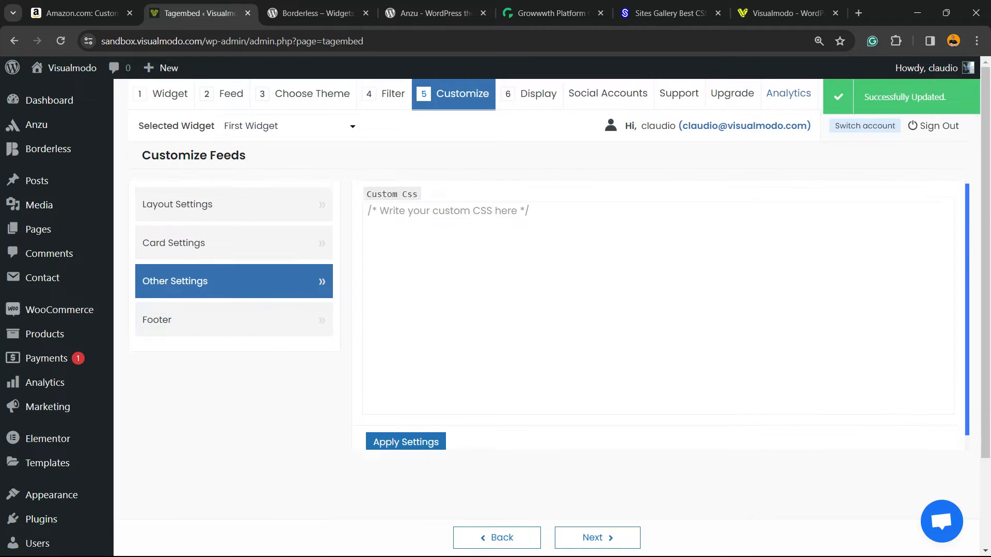
pyautogui.click(175, 324)
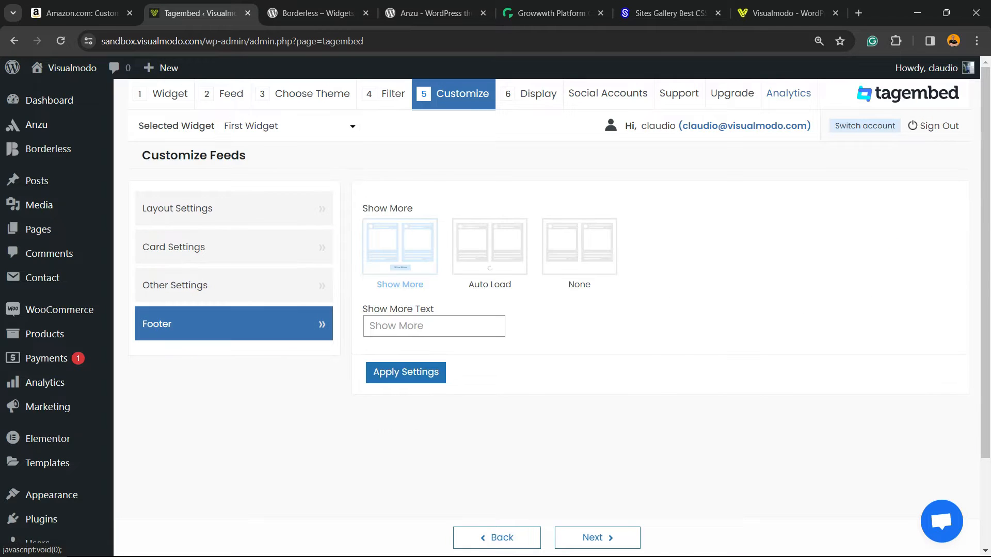
pyautogui.scroll(-3)
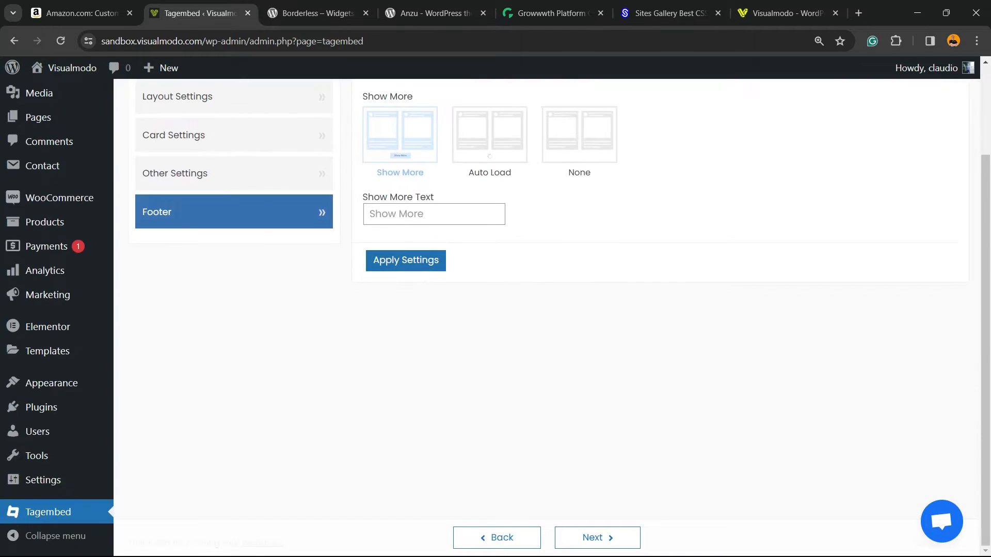
# Reach the Display step showing shortcode [tagembed widgetid 138018] and scroll its embedding instructions.
pyautogui.click(404, 260)
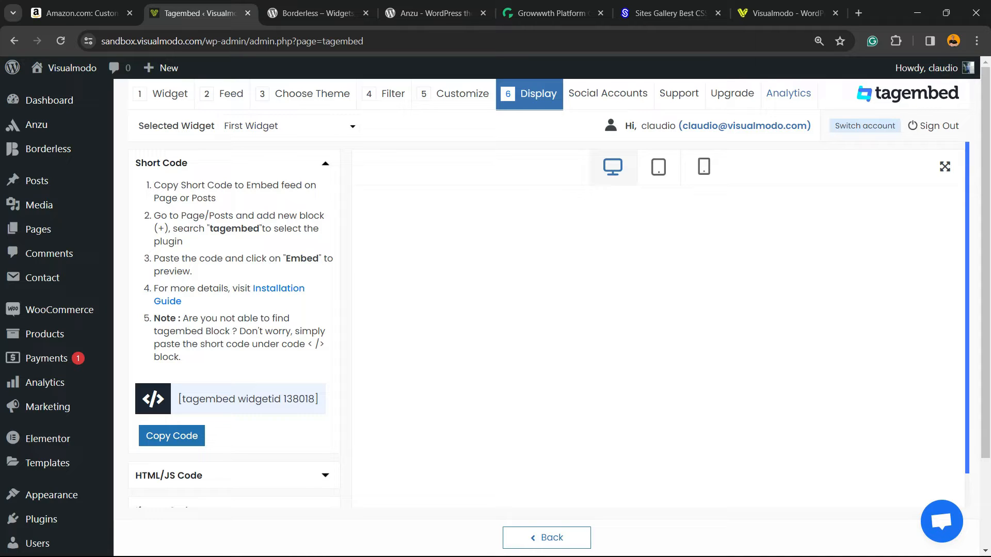
pyautogui.scroll(-3)
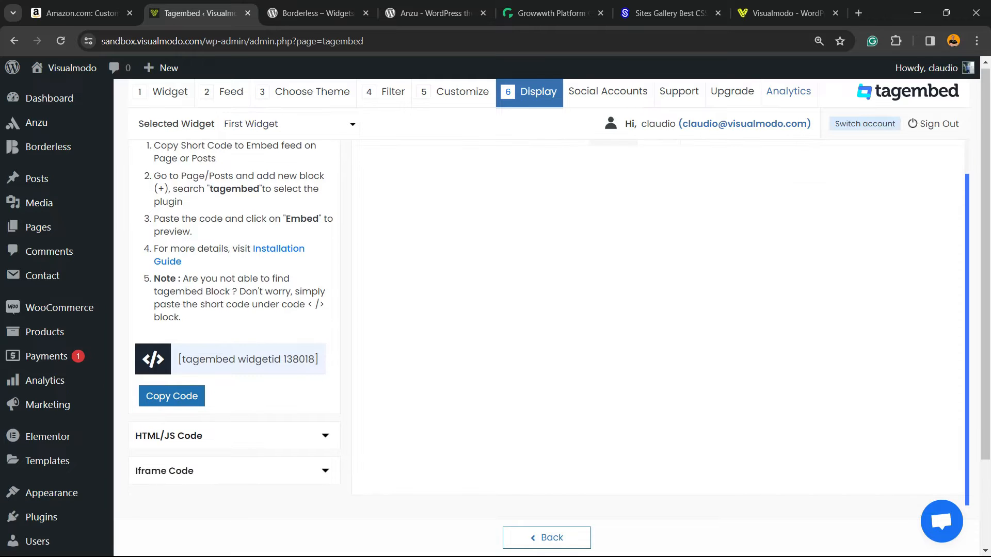
pyautogui.scroll(-3)
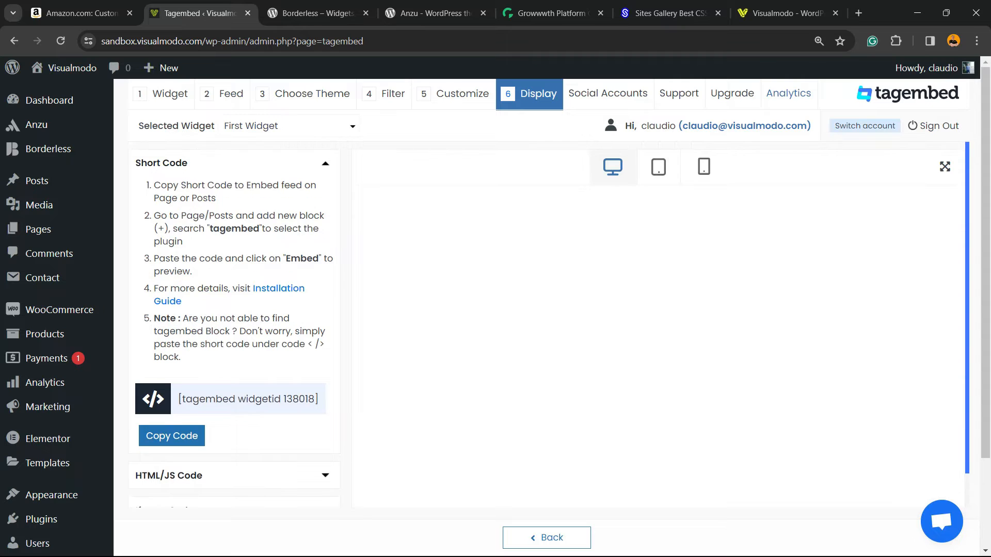
pyautogui.scroll(-3)
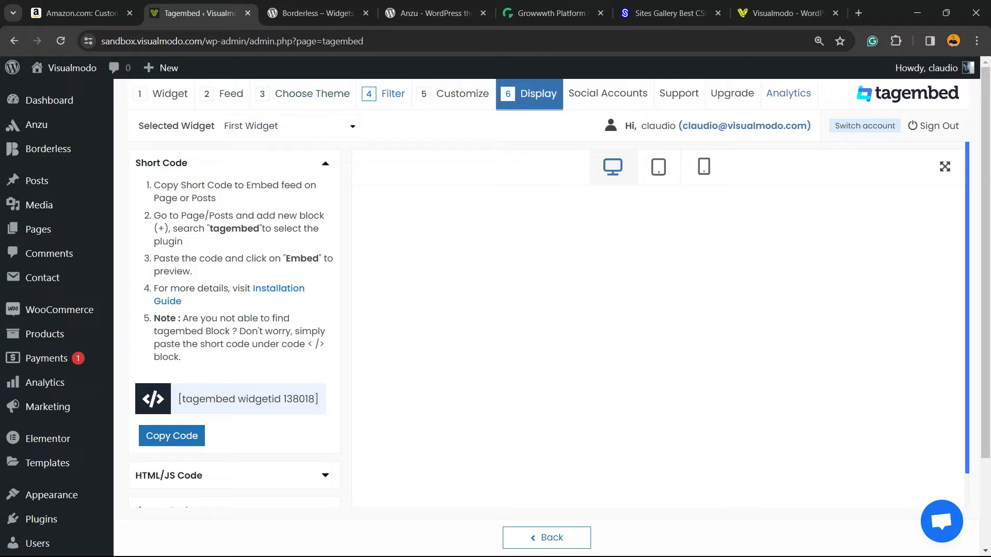
pyautogui.scroll(-3)
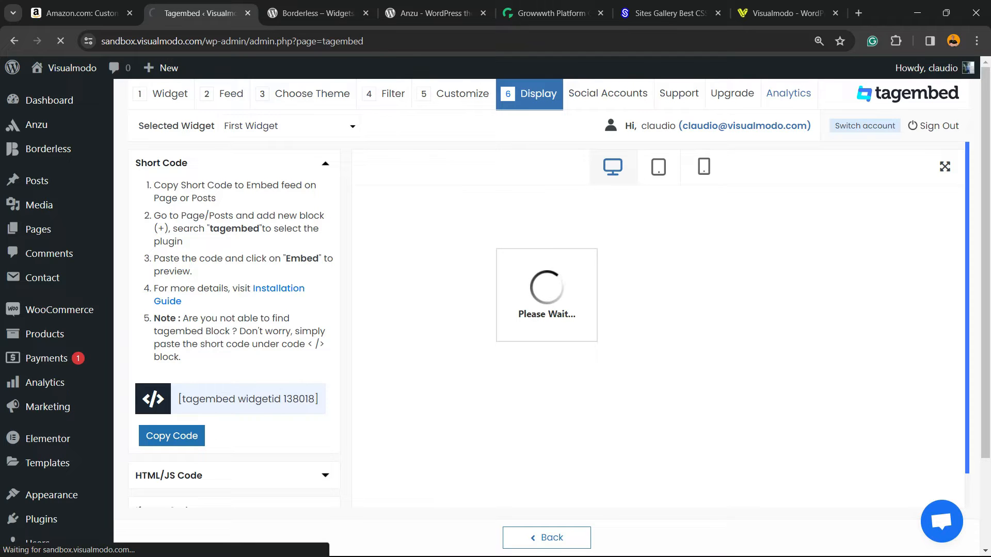
# Recheck the review posts on the Filter step and continue through Customize to the Display preview.
pyautogui.click(384, 94)
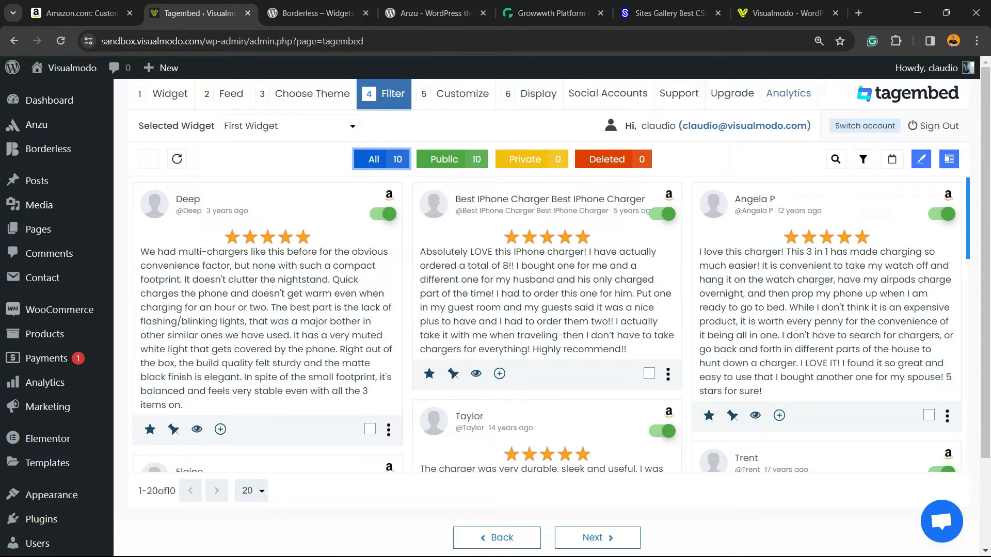
pyautogui.scroll(-3)
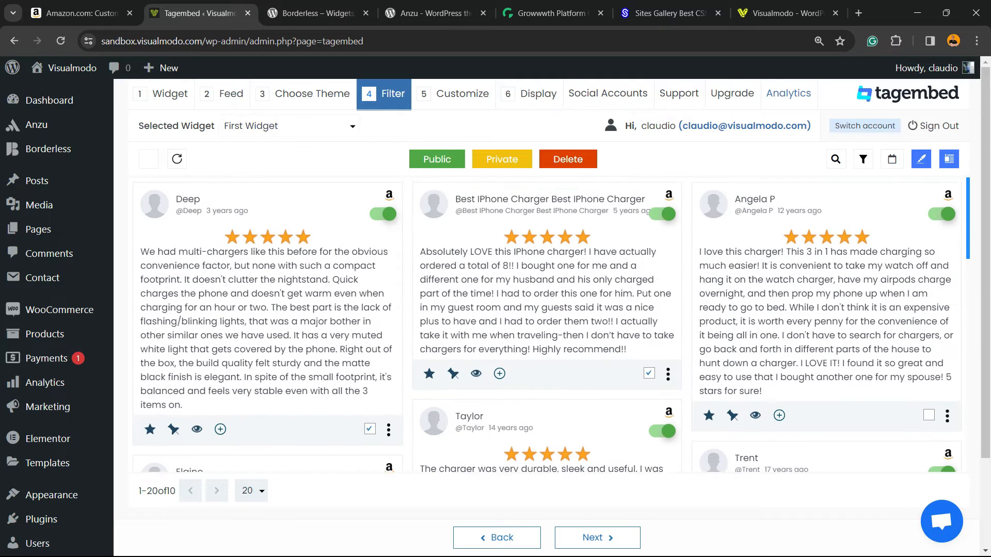
pyautogui.scroll(-3)
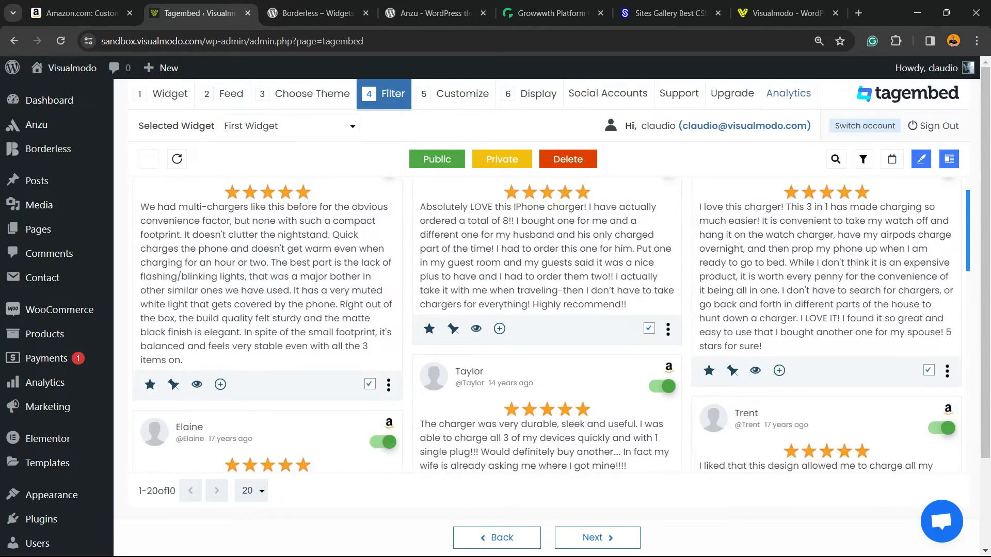
pyautogui.scroll(-3)
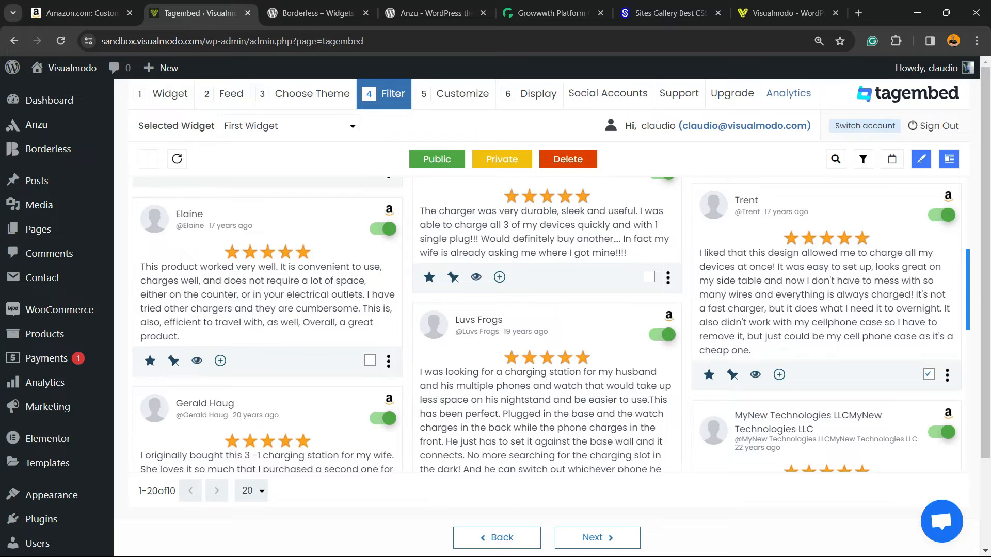
pyautogui.click(649, 277)
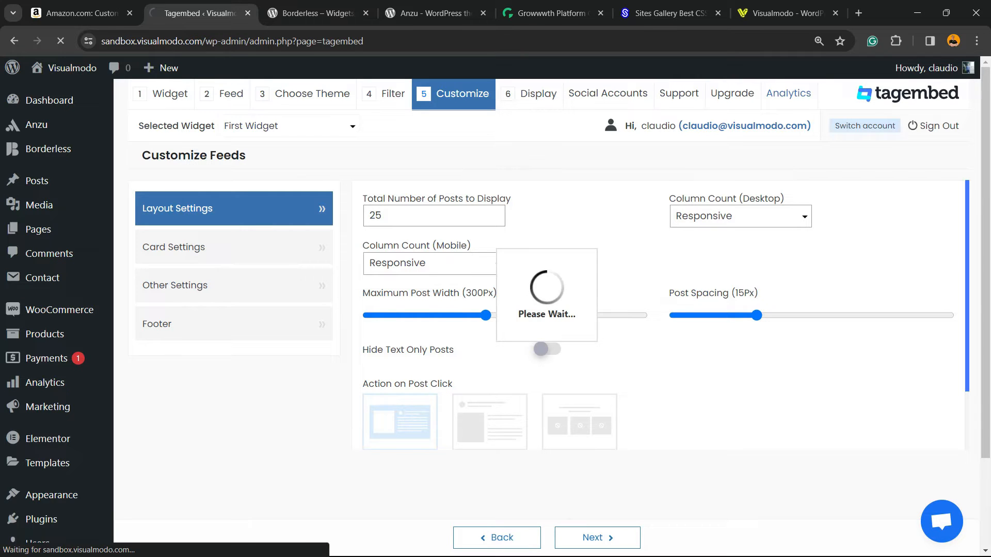
pyautogui.click(539, 94)
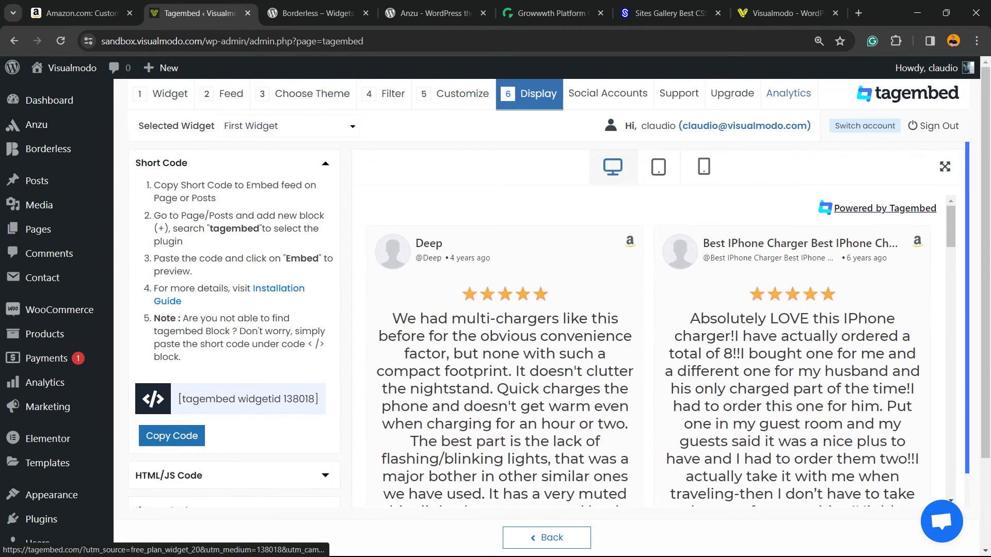
# Copy the widget shortcode [tagembed widgetid 138018], confirmed by a Copied notice.
pyautogui.scroll(-3)
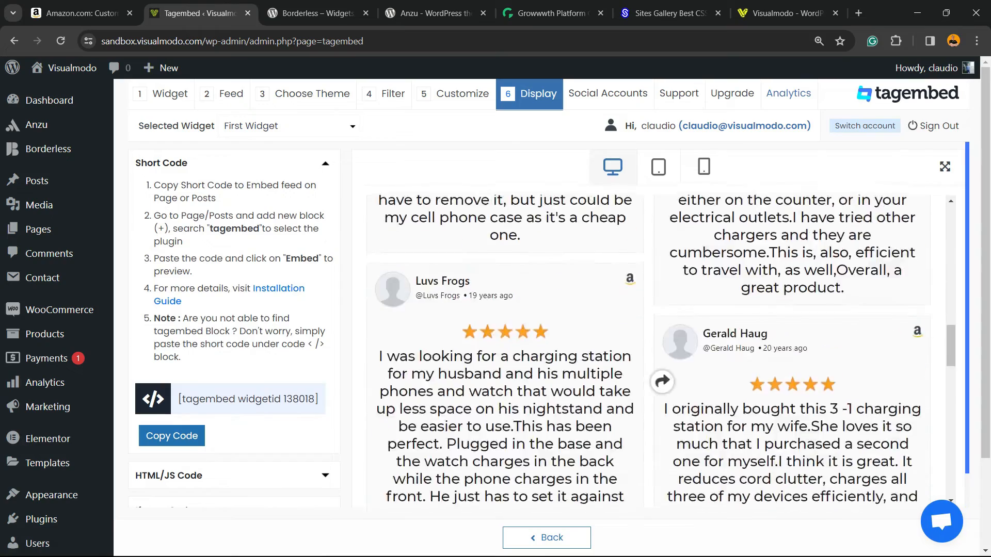
pyautogui.scroll(-3)
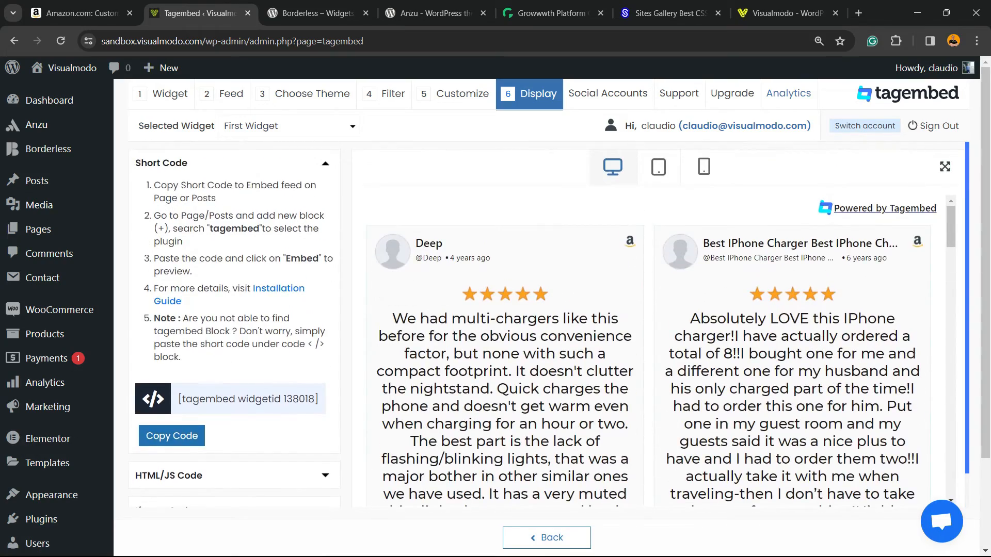
pyautogui.click(171, 435)
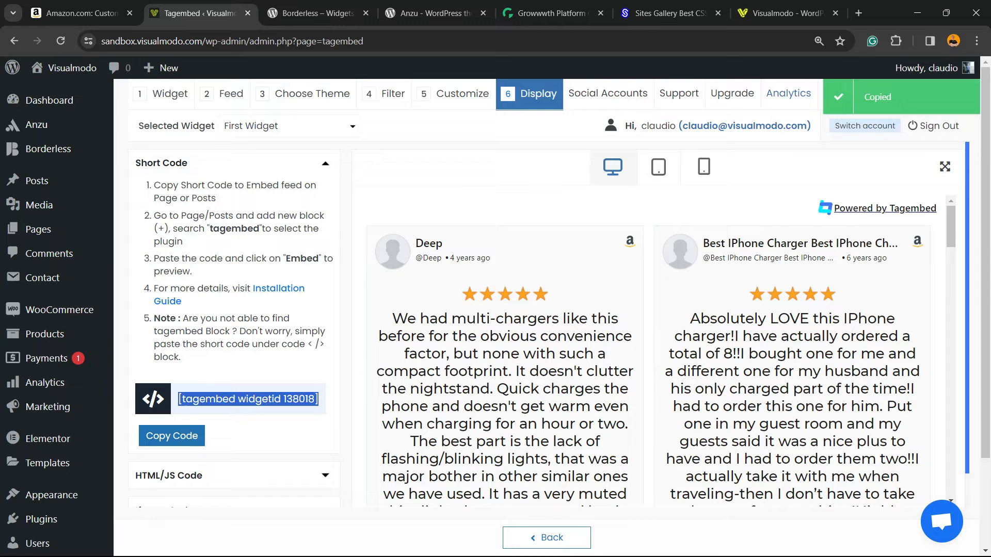
pyautogui.moveTo(37, 229)
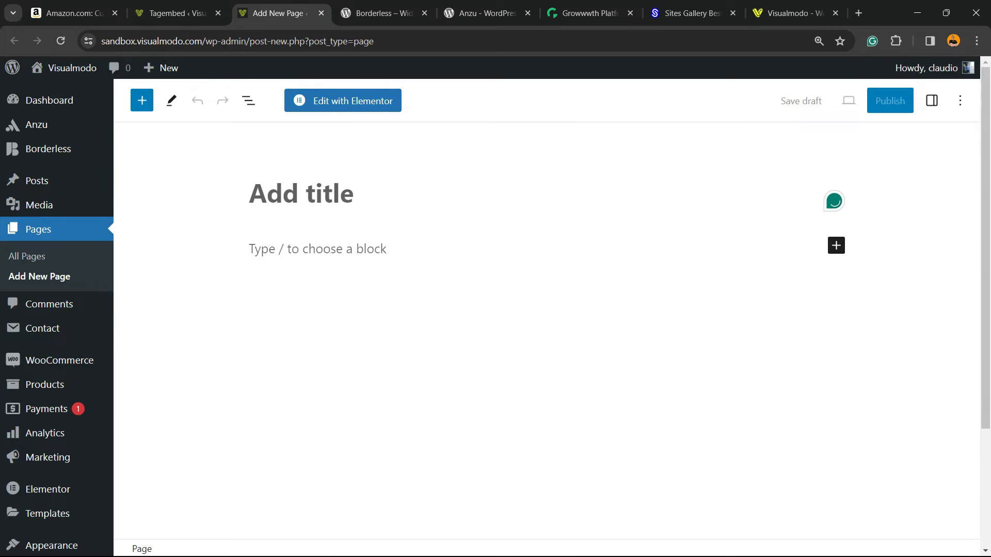
# Title the new page 'Amazon Reviews'.
pyautogui.write('Amazon')
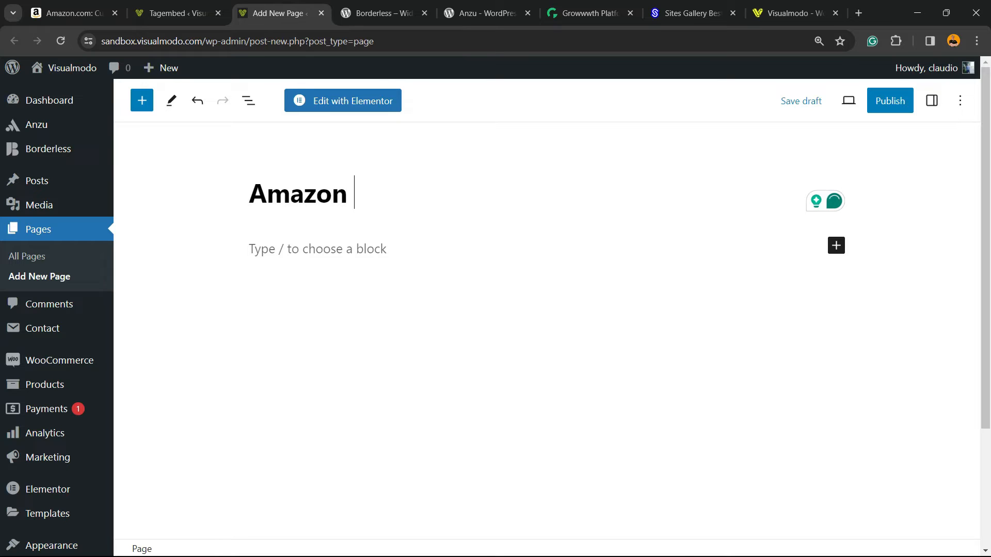
pyautogui.write('Reviews')
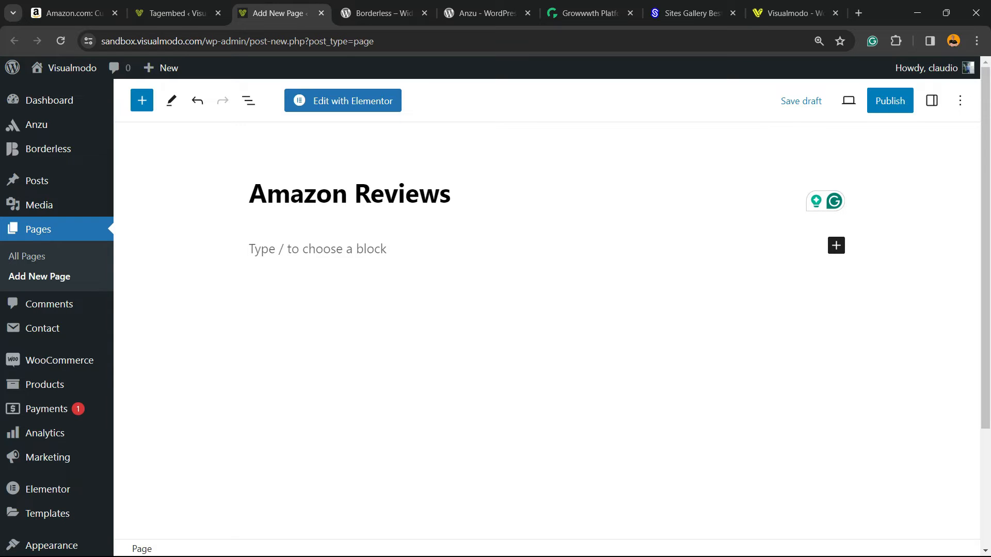
# Insert a Tagembed Widget block below the title, found by searching 'tag'.
pyautogui.click(315, 249)
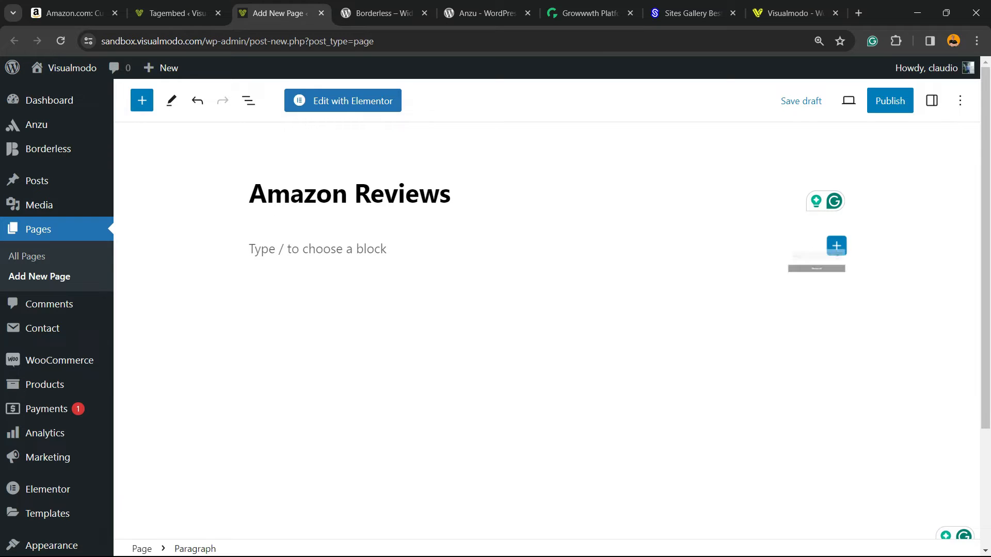
pyautogui.click(837, 245)
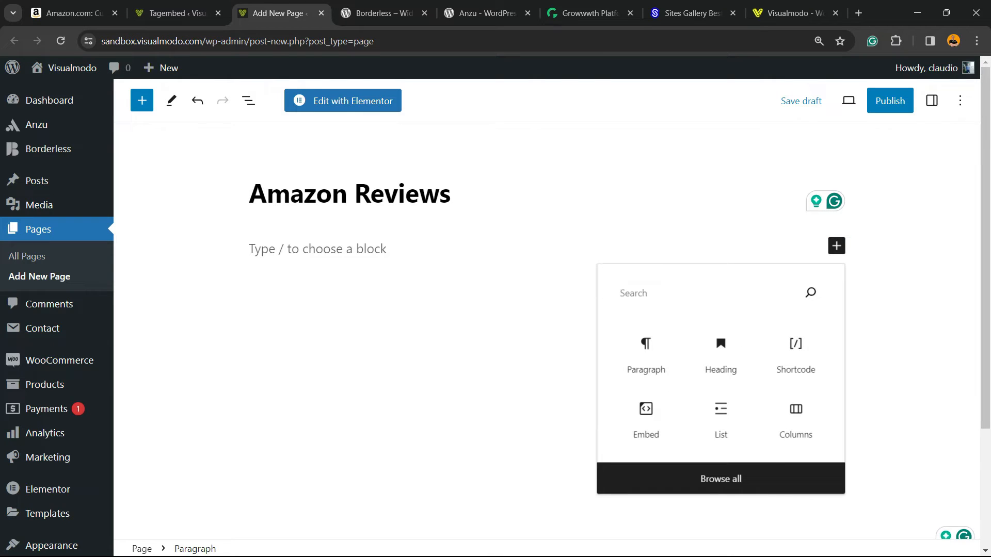
pyautogui.write('tag')
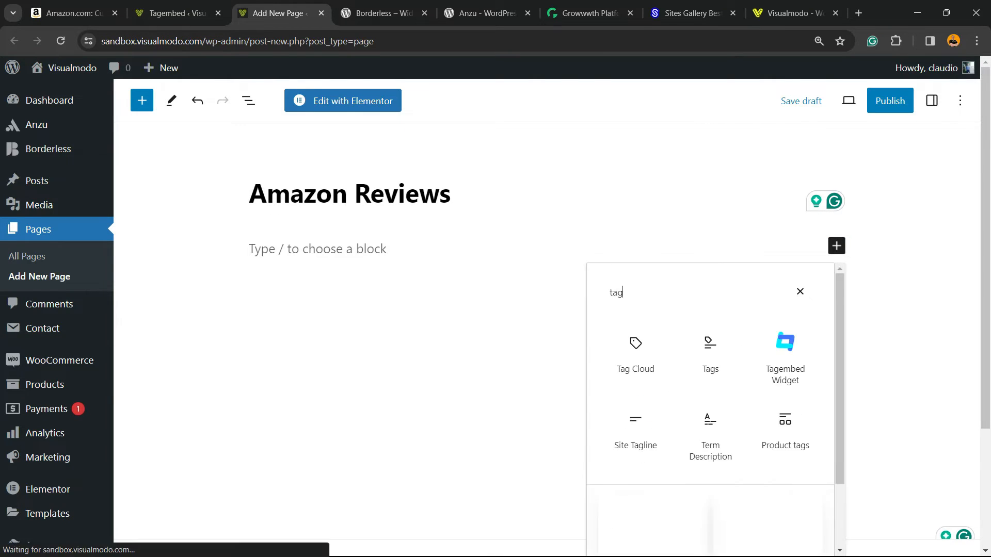
pyautogui.click(785, 358)
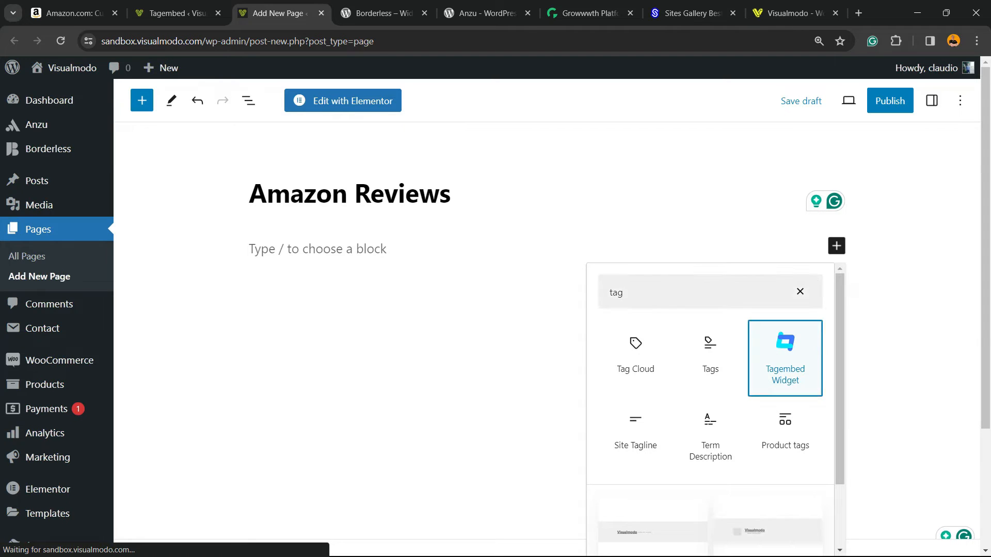
pyautogui.click(784, 358)
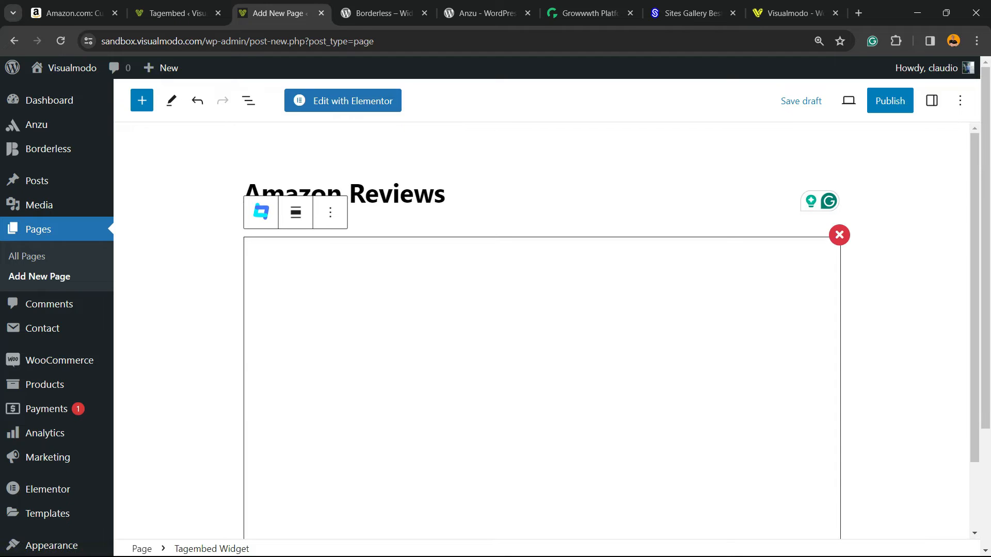
# Publish the Amazon Reviews page and view it on the live site.
pyautogui.click(889, 101)
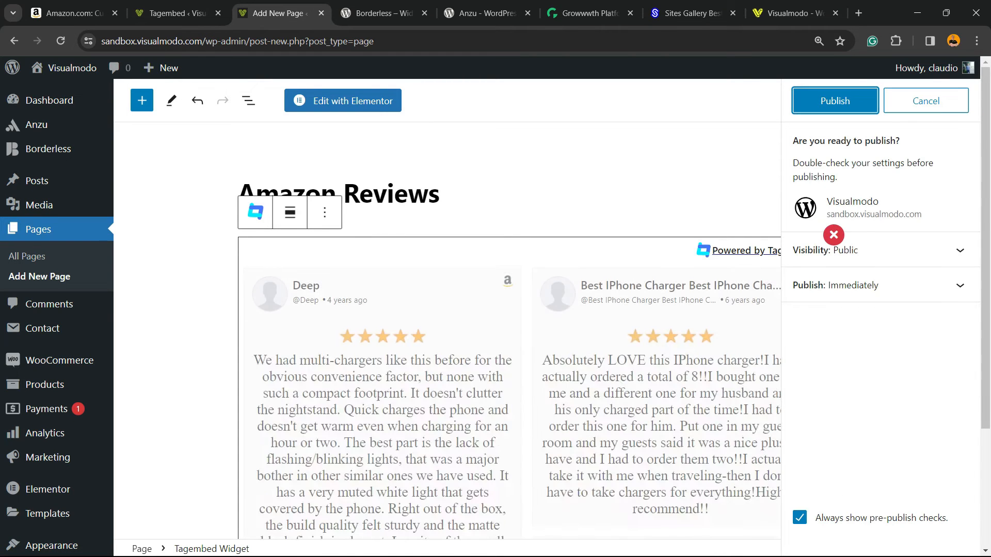
pyautogui.click(834, 100)
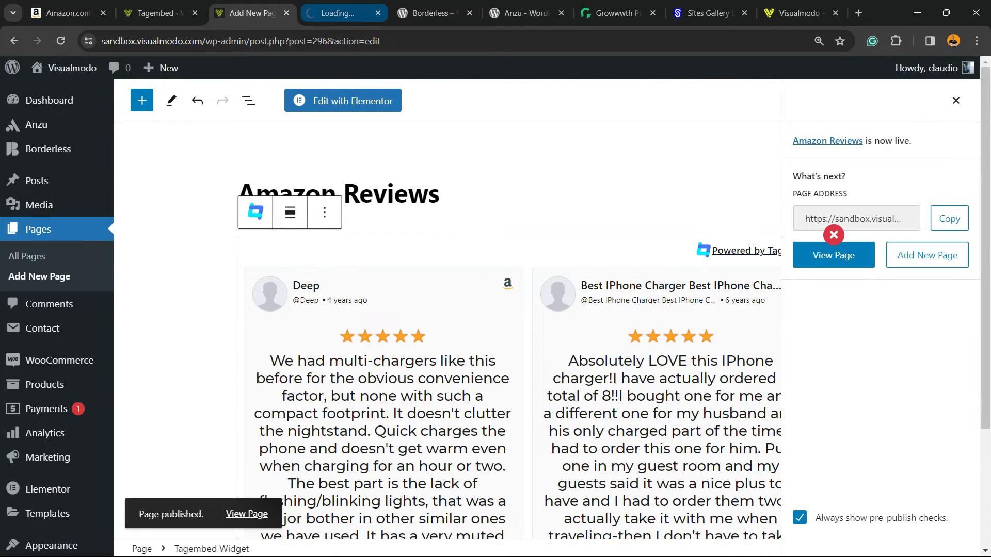
pyautogui.click(833, 255)
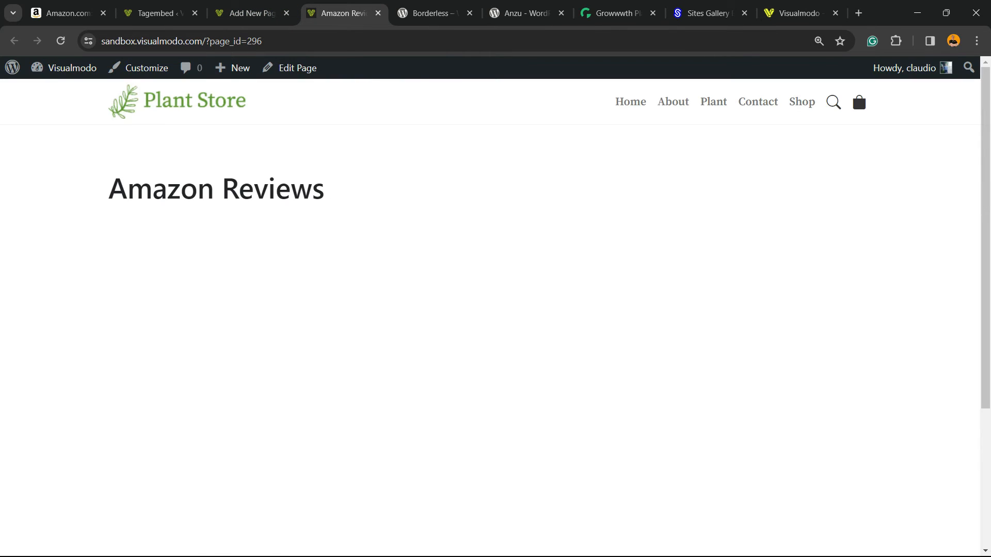
# Scroll through the live reviews grid, then return to the Tagembed widget settings.
pyautogui.scroll(-3)
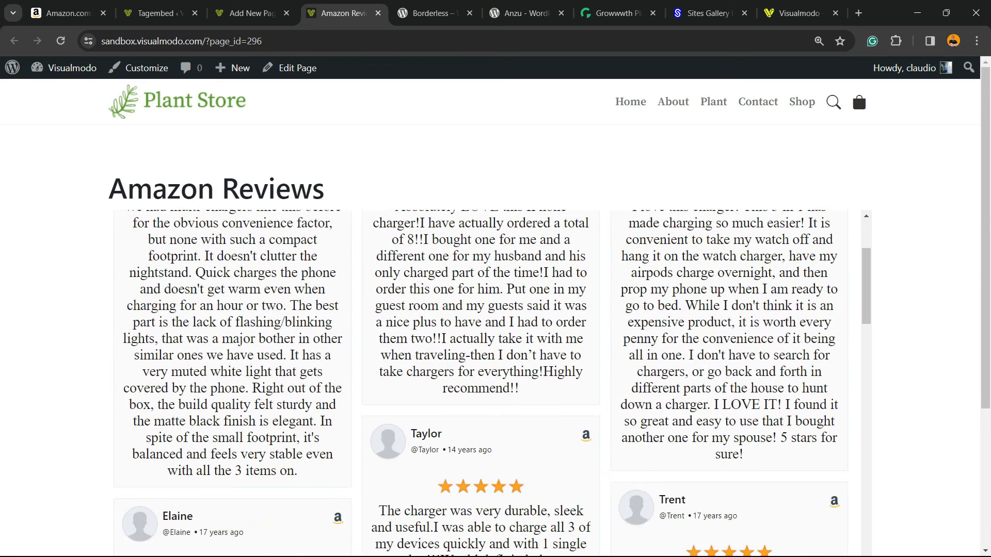
pyautogui.scroll(-3)
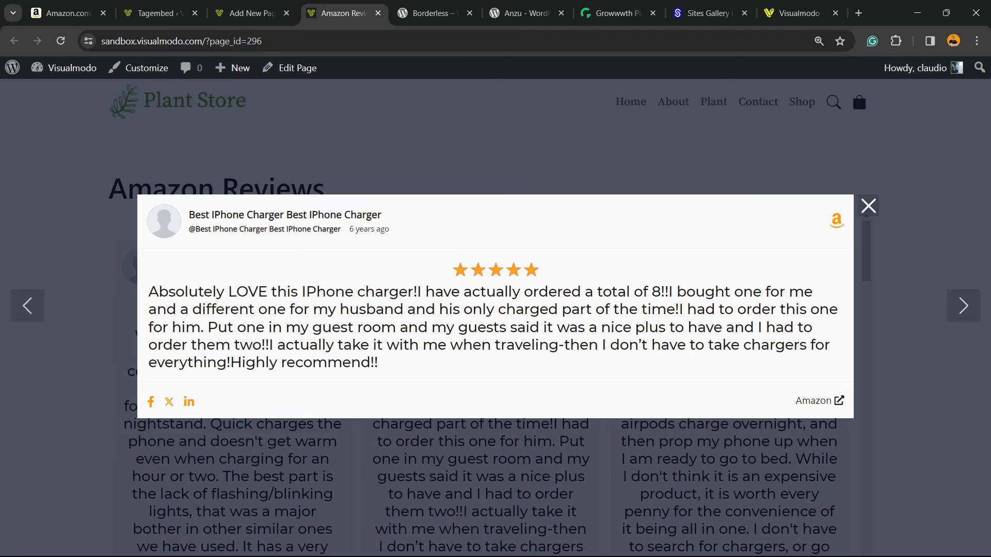
pyautogui.click(868, 207)
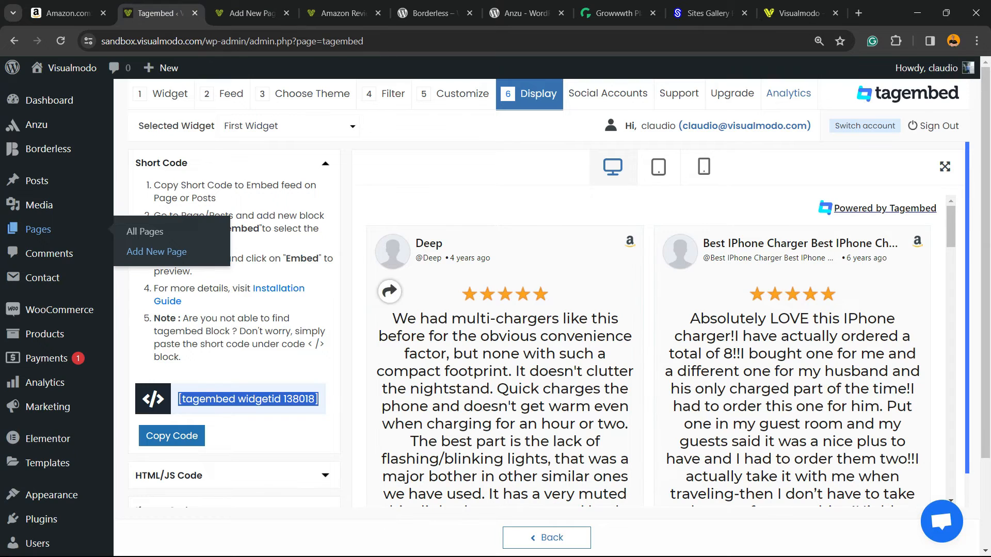
# Pick a different Tagembed theme layout and reload the live Amazon Reviews page.
pyautogui.click(311, 94)
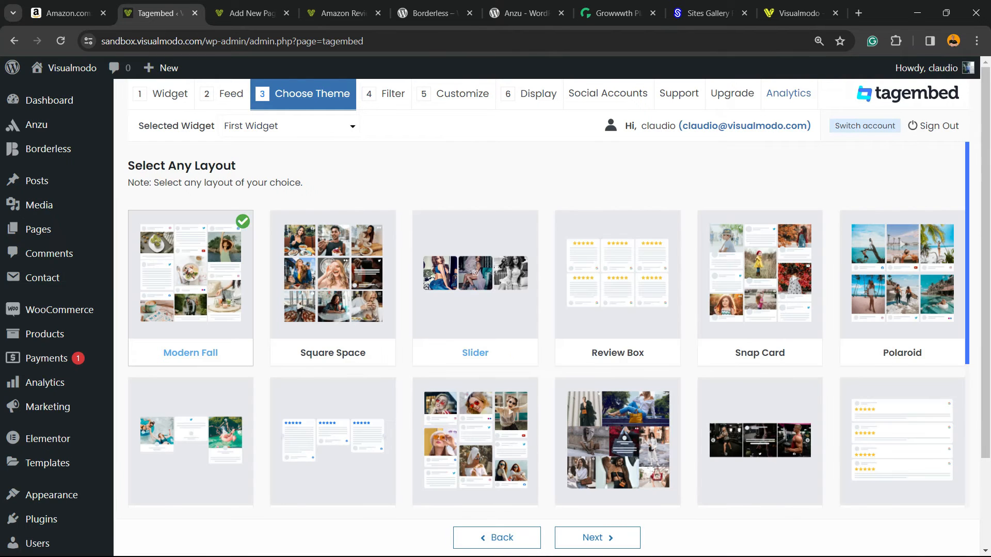
pyautogui.click(617, 273)
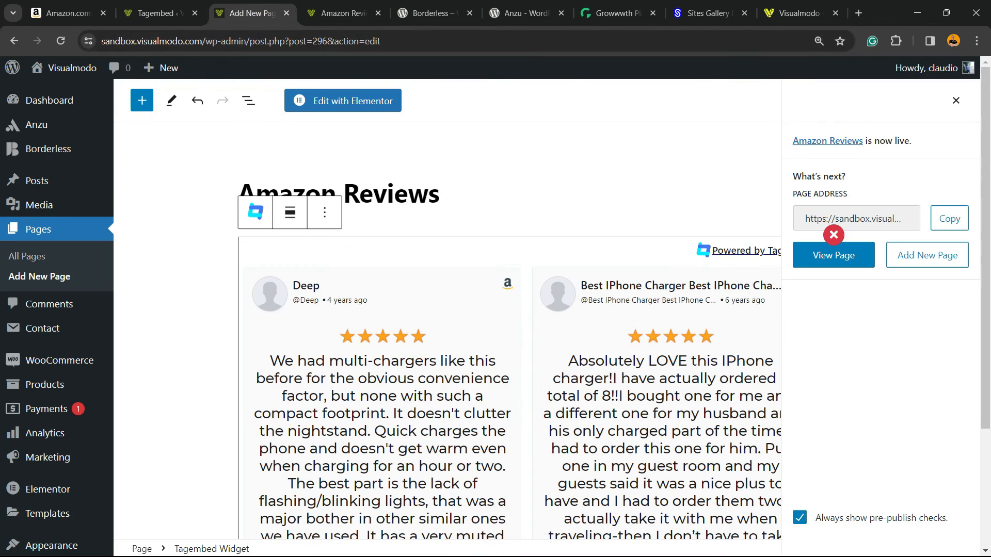
pyautogui.click(833, 255)
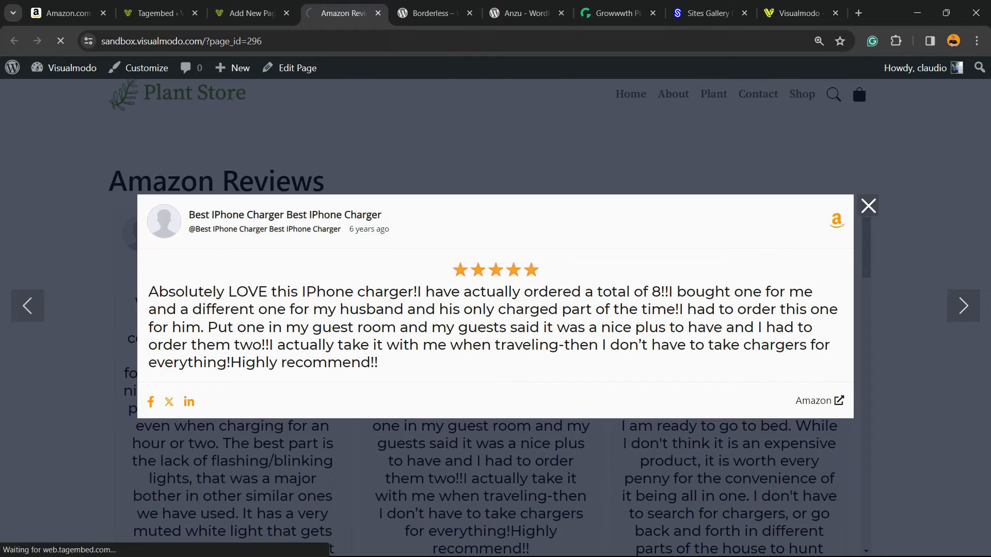
pyautogui.click(868, 207)
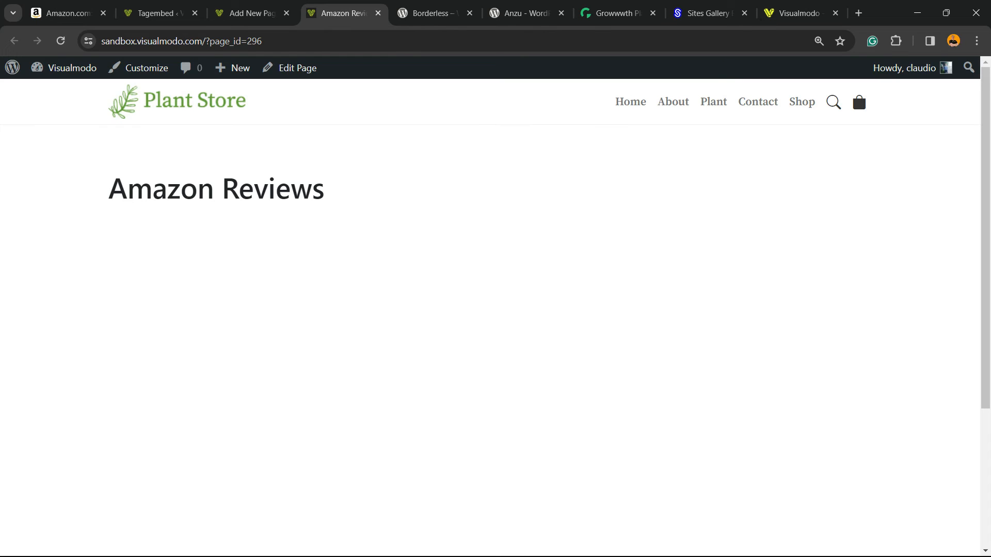
# Reload the page, hide the Powered by Tagembed badge and review the five-star cards.
pyautogui.click(61, 40)
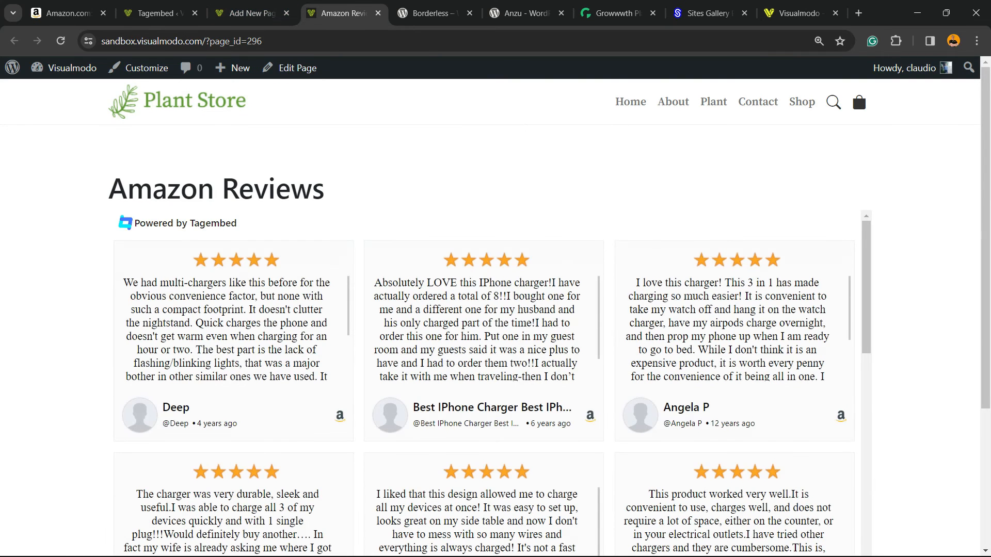
pyautogui.scroll(-3)
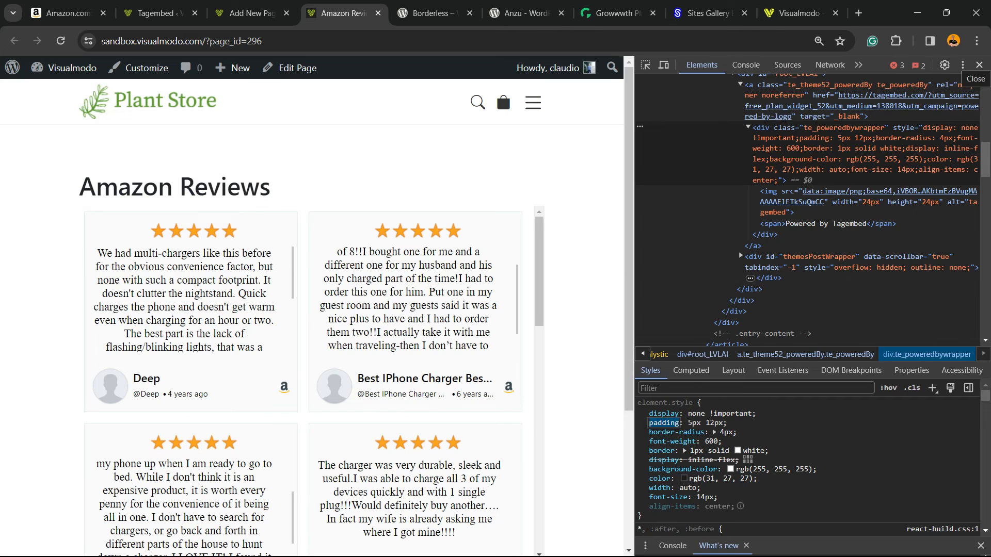
pyautogui.click(978, 64)
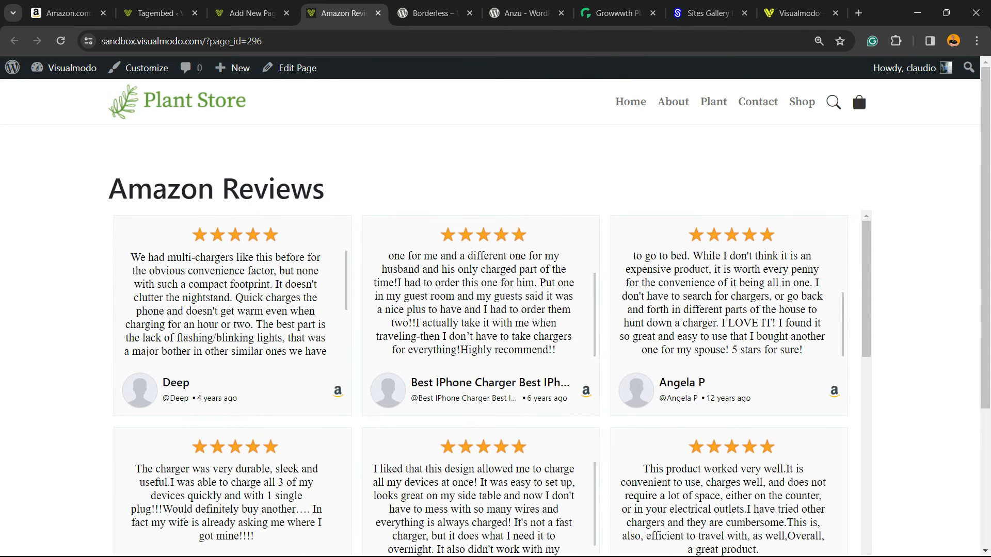
pyautogui.scroll(-3)
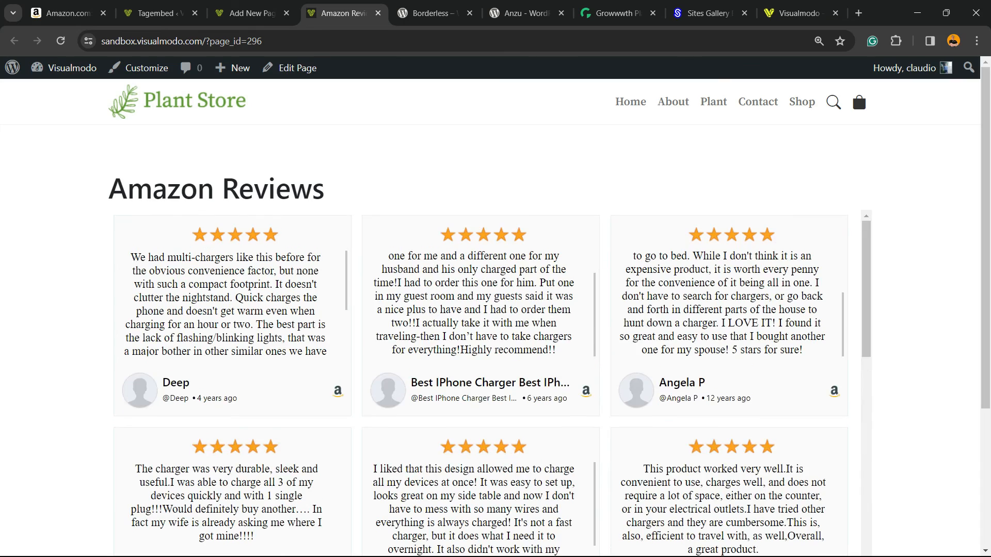
pyautogui.scroll(-3)
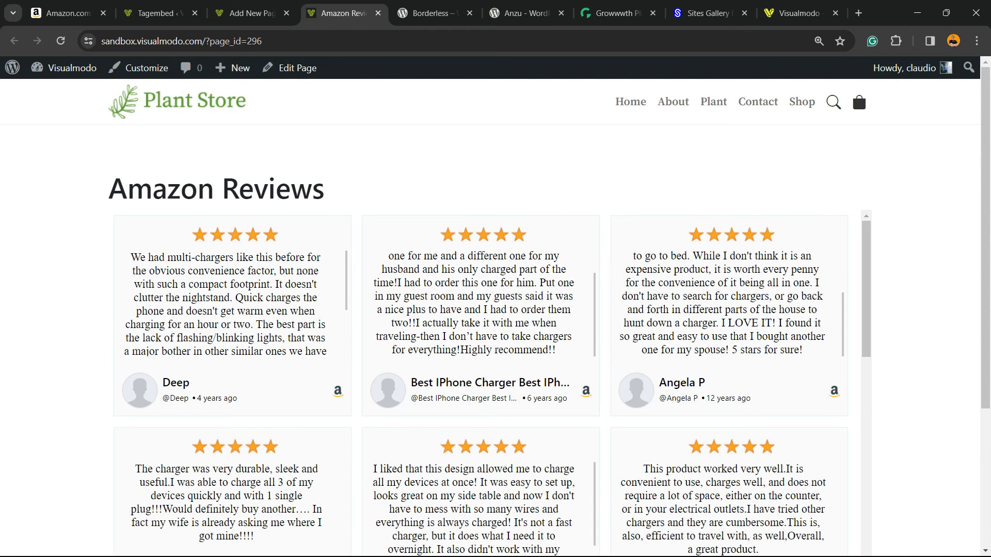
# Switch to the Borderless plugin tab and then the Anzu theme tab.
pyautogui.click(434, 12)
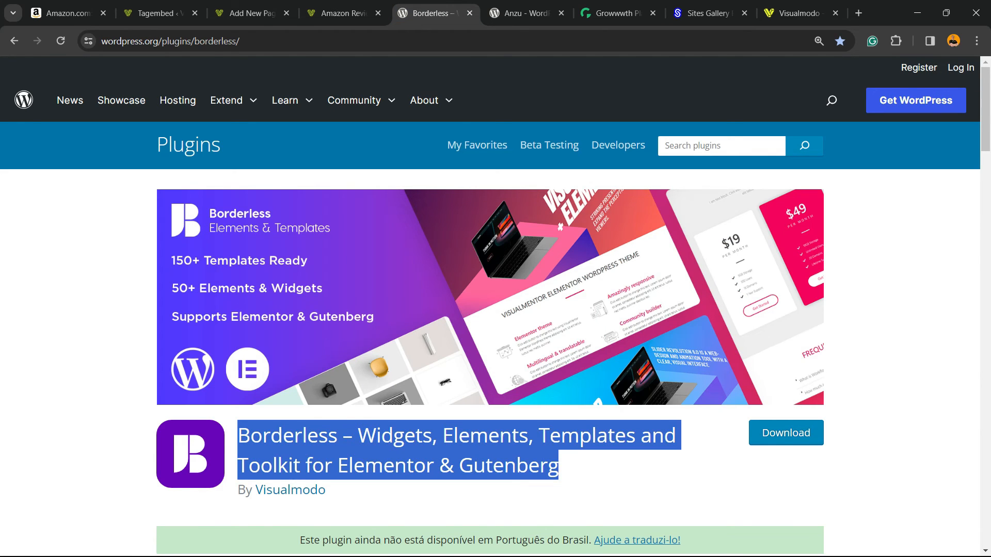
pyautogui.click(518, 13)
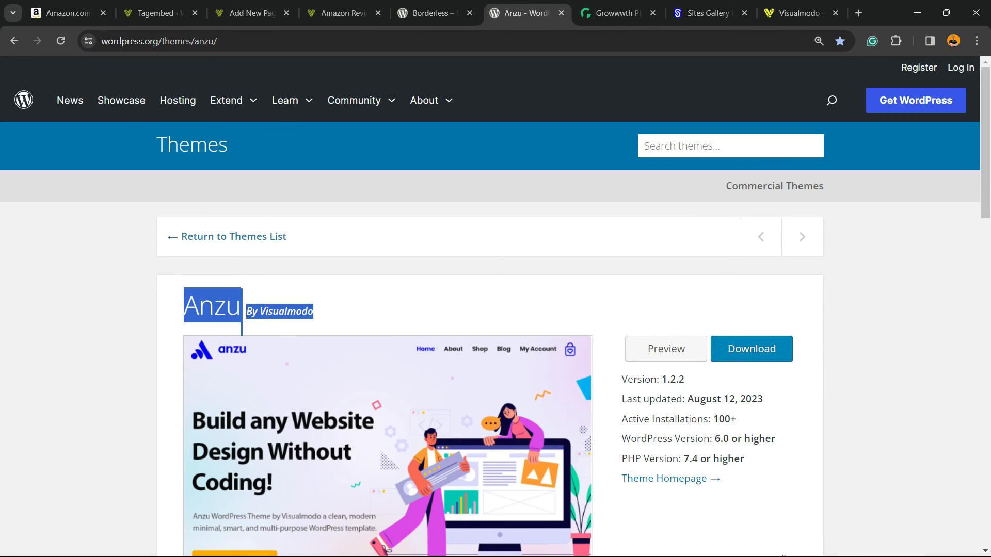
# Browse the Growwwth directory of guest-post publisher sites.
pyautogui.click(616, 12)
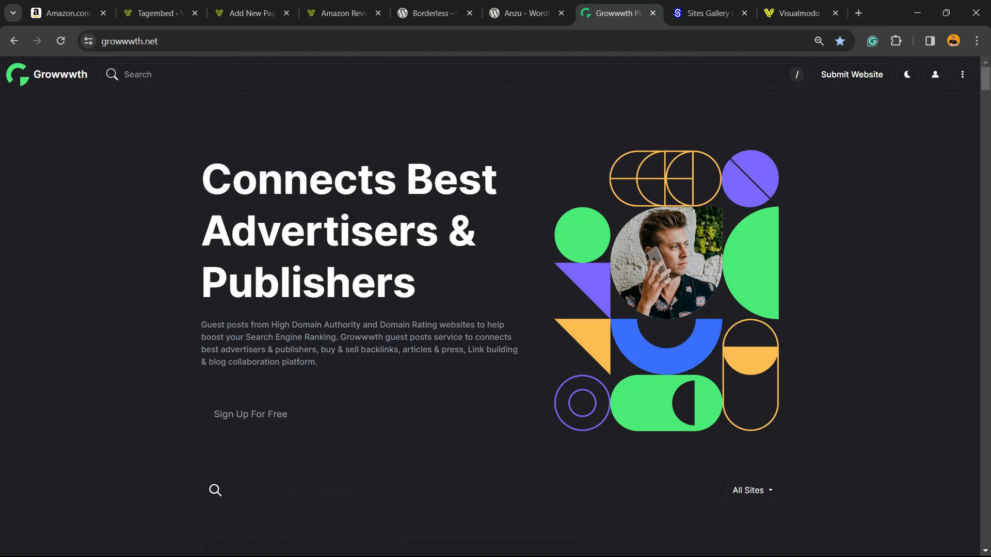
pyautogui.scroll(-3)
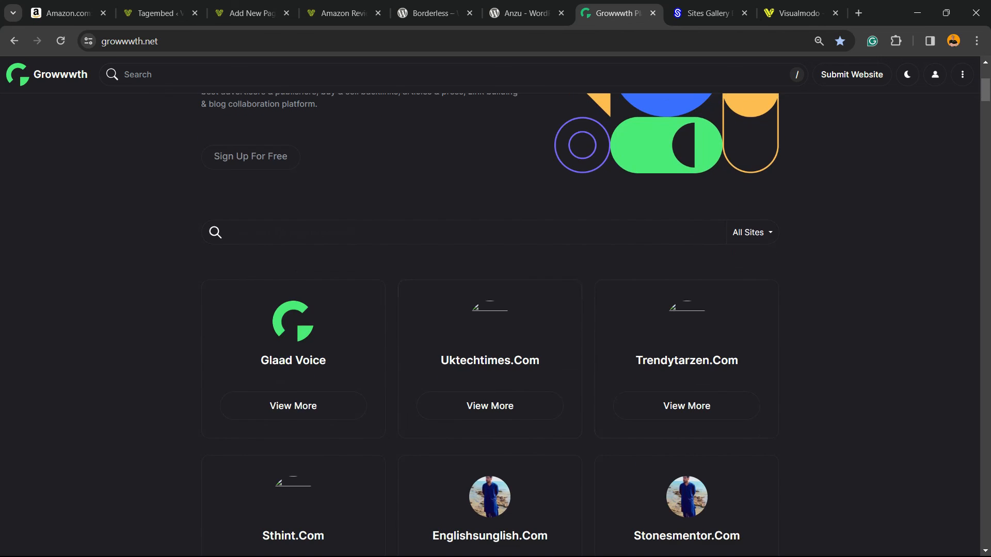
pyautogui.scroll(-3)
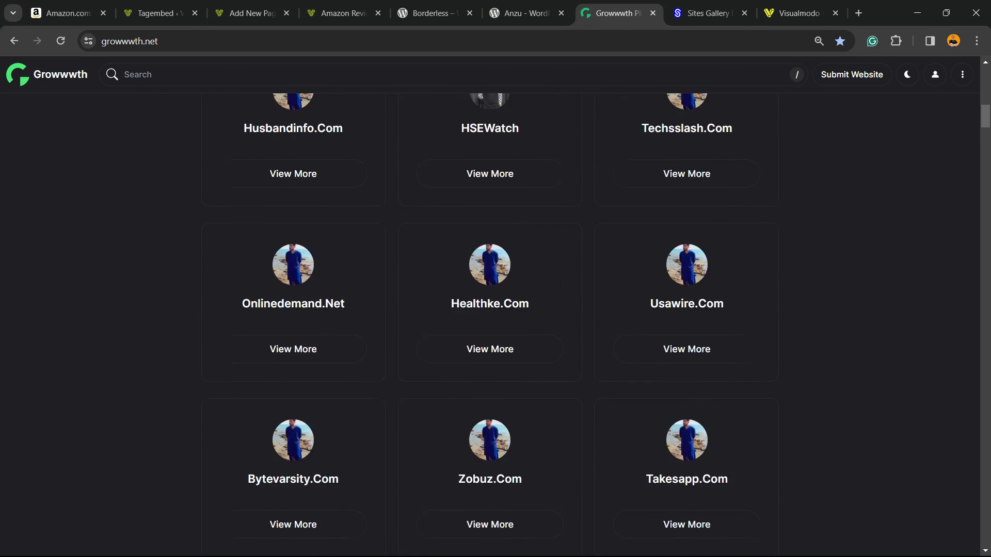
pyautogui.scroll(-3)
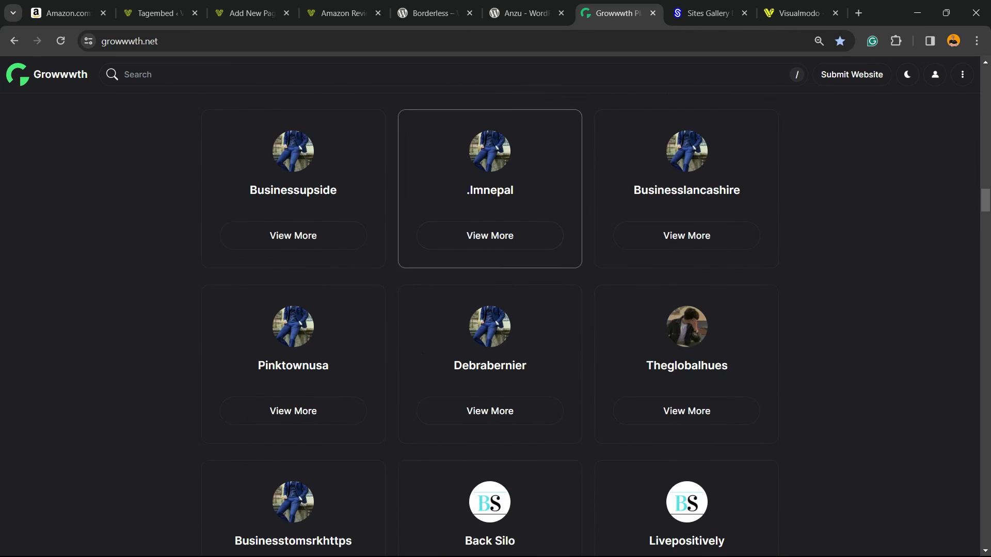
# Browse the Sites.gallery showcase of featured website designs.
pyautogui.click(709, 12)
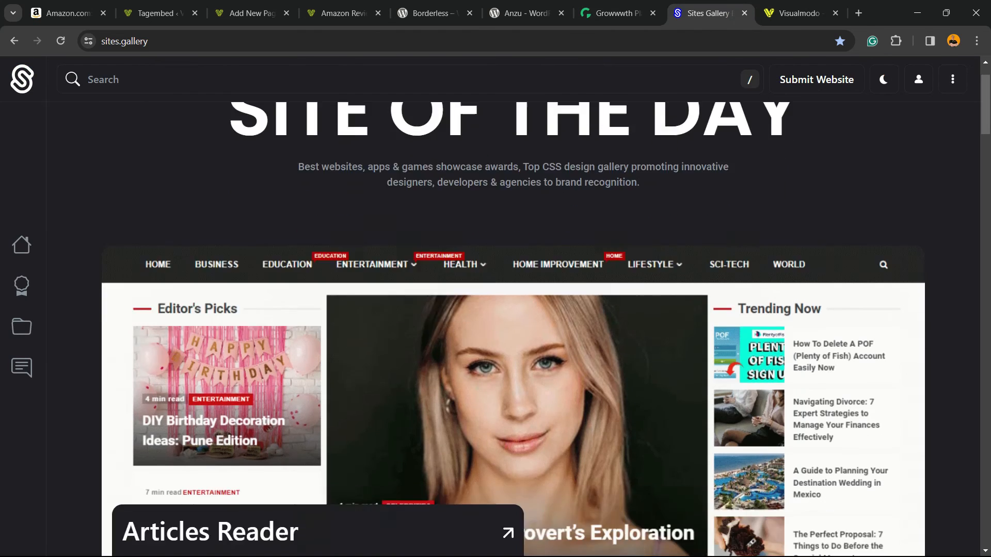
pyautogui.scroll(-3)
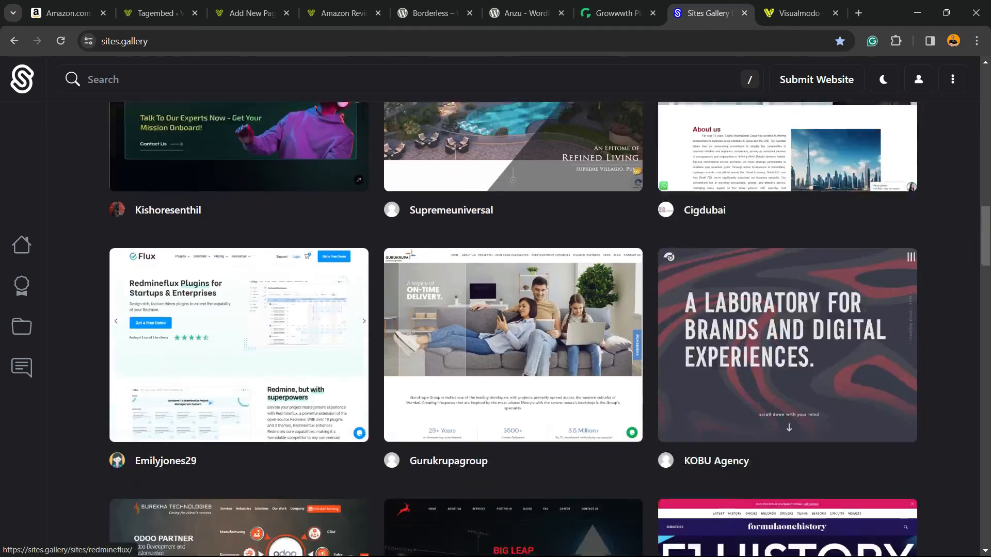
pyautogui.scroll(-3)
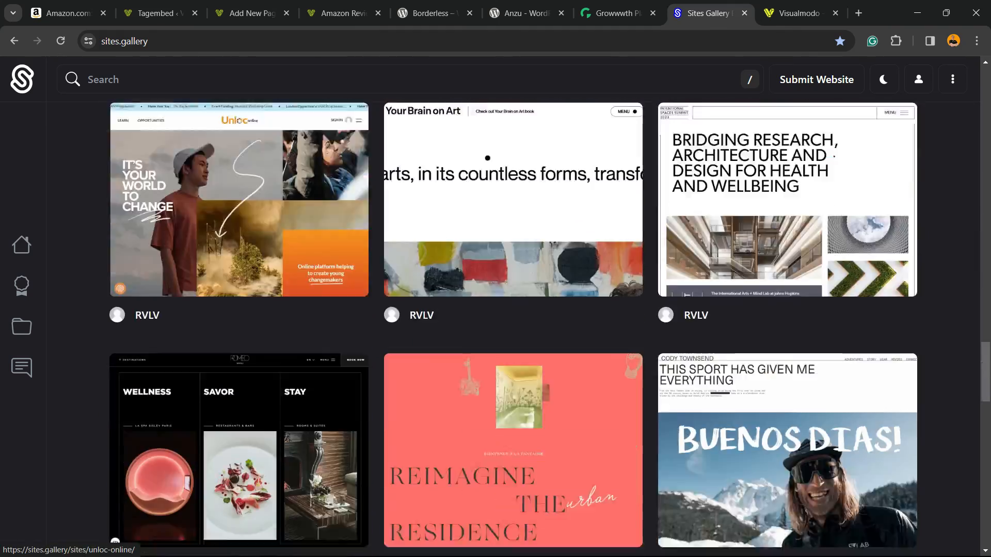
pyautogui.scroll(-3)
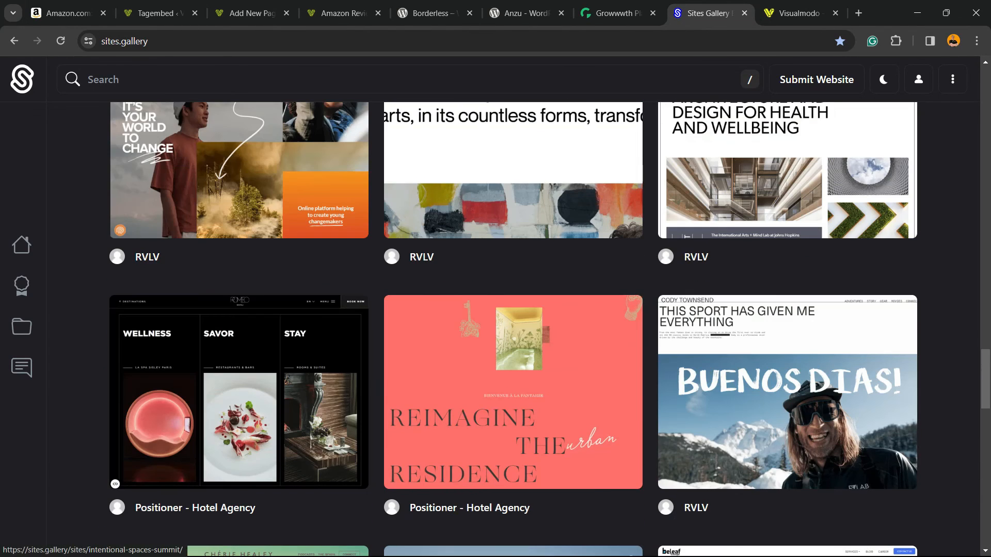
# Browse Visualmodo's Templates Library of starter designs like Mechanic, Leasing and Job Recruiter.
pyautogui.click(798, 13)
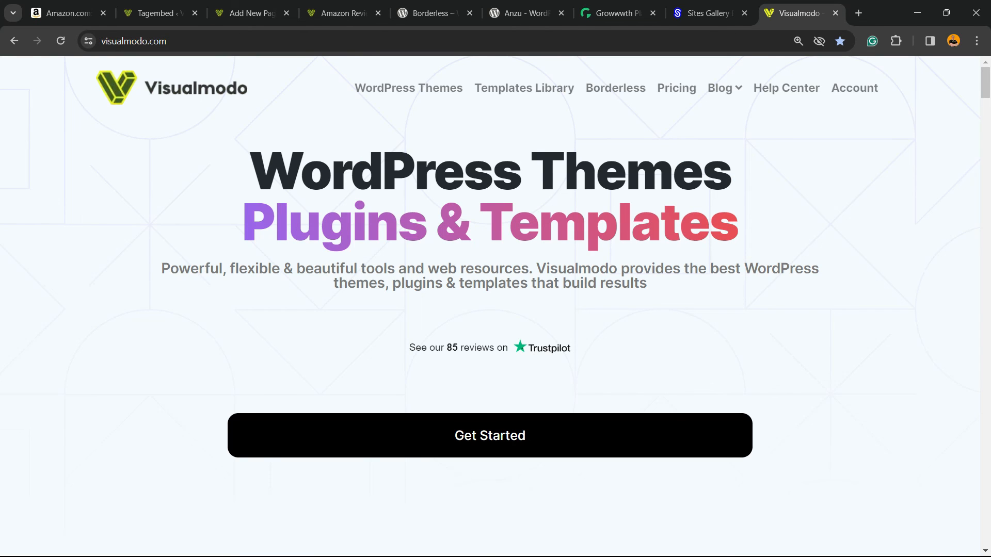
pyautogui.moveTo(524, 88)
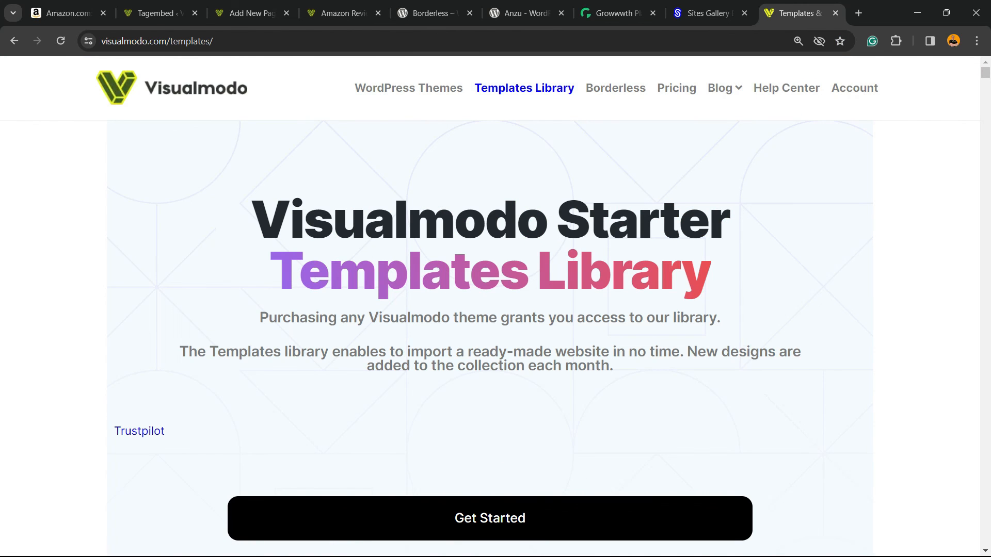
pyautogui.scroll(-3)
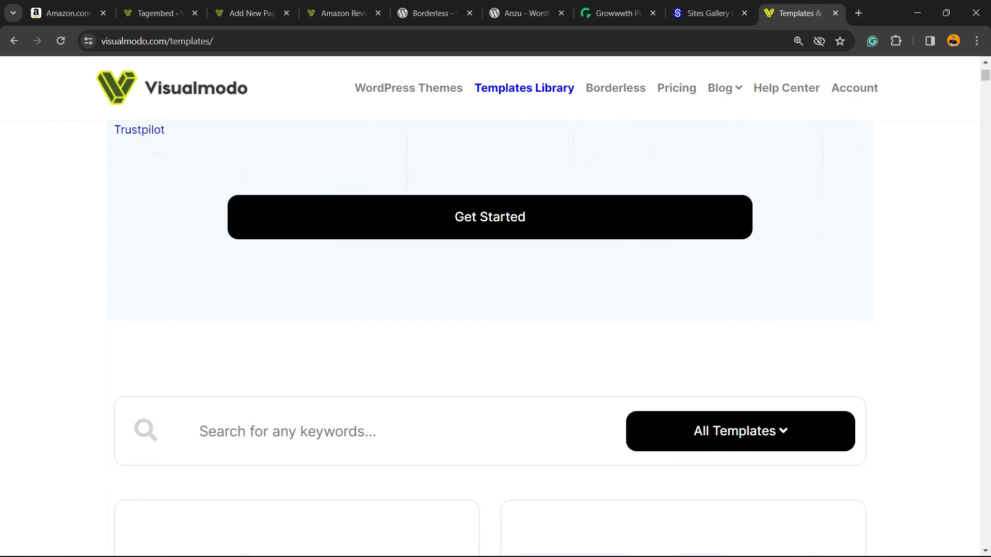
pyautogui.scroll(-3)
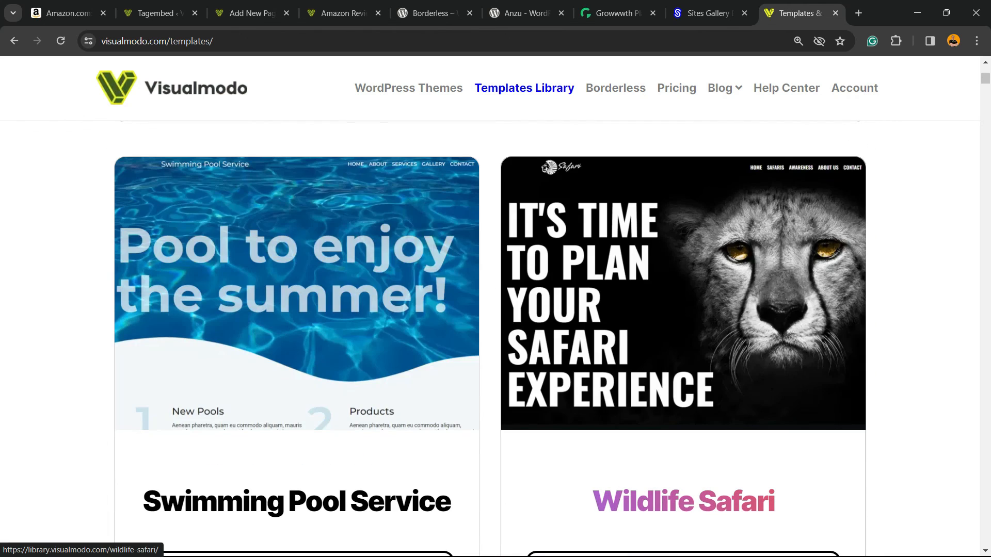
pyautogui.scroll(-3)
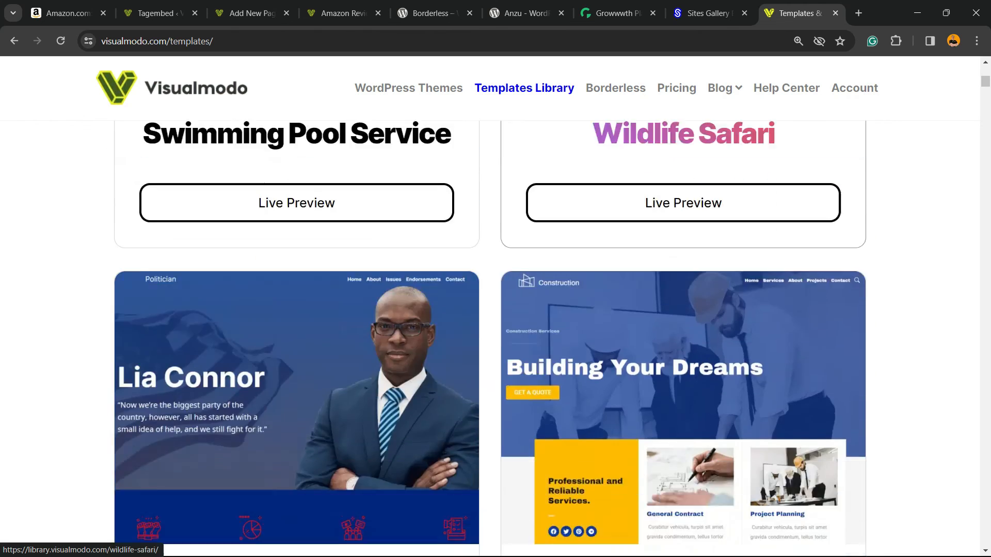
pyautogui.scroll(-3)
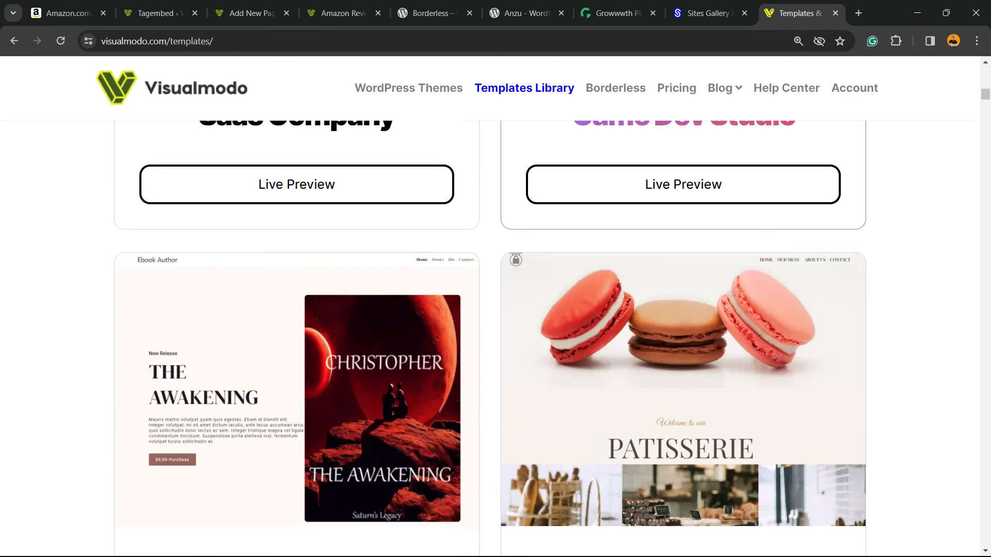
pyautogui.scroll(-3)
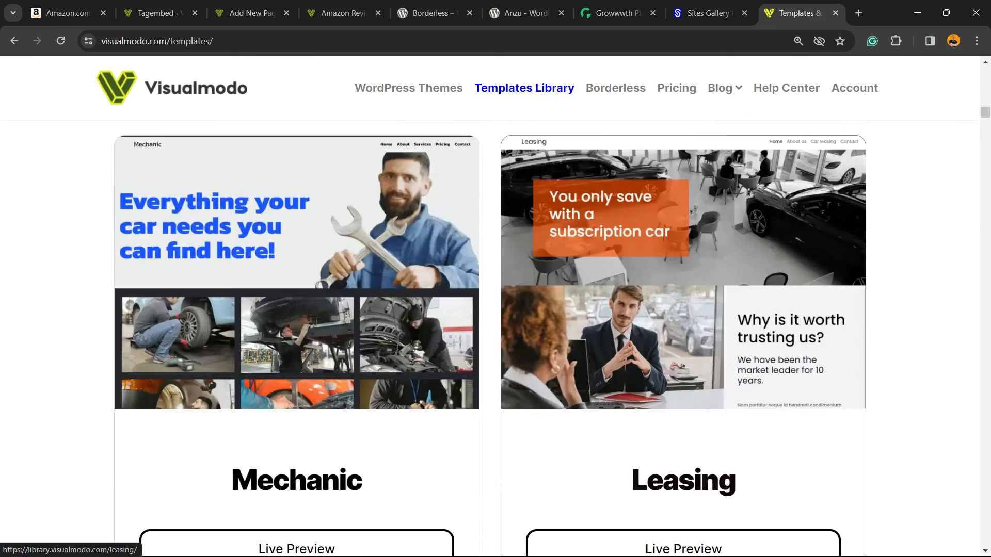
pyautogui.scroll(-3)
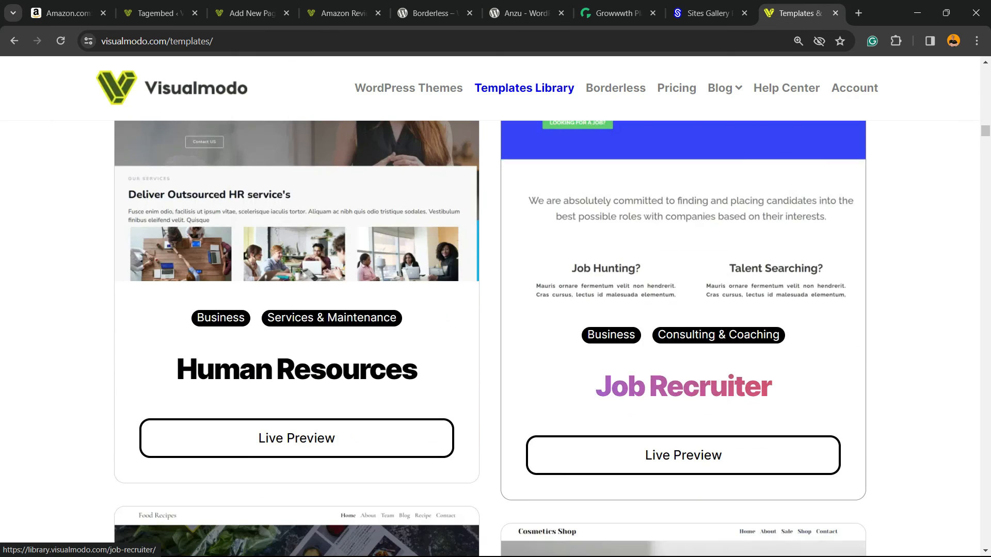
pyautogui.scroll(-3)
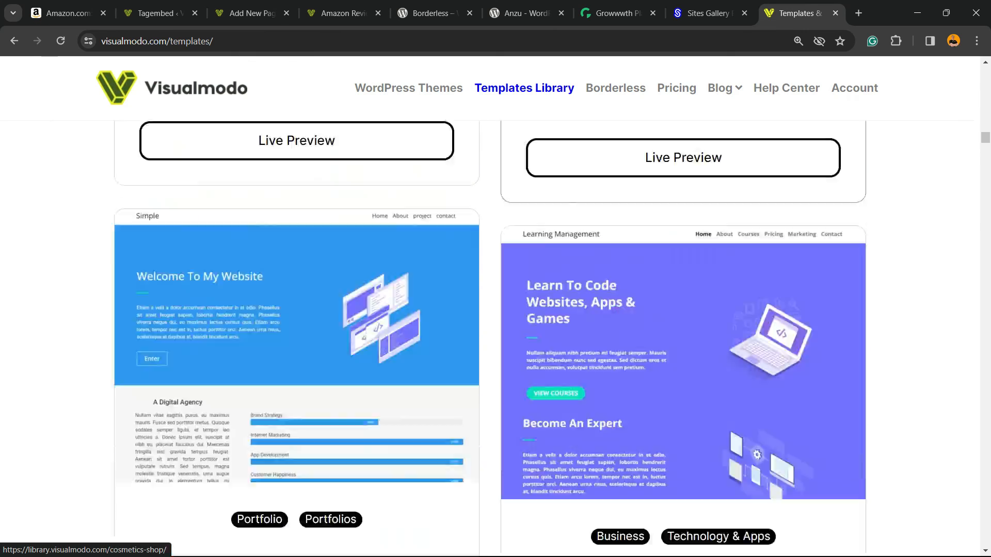